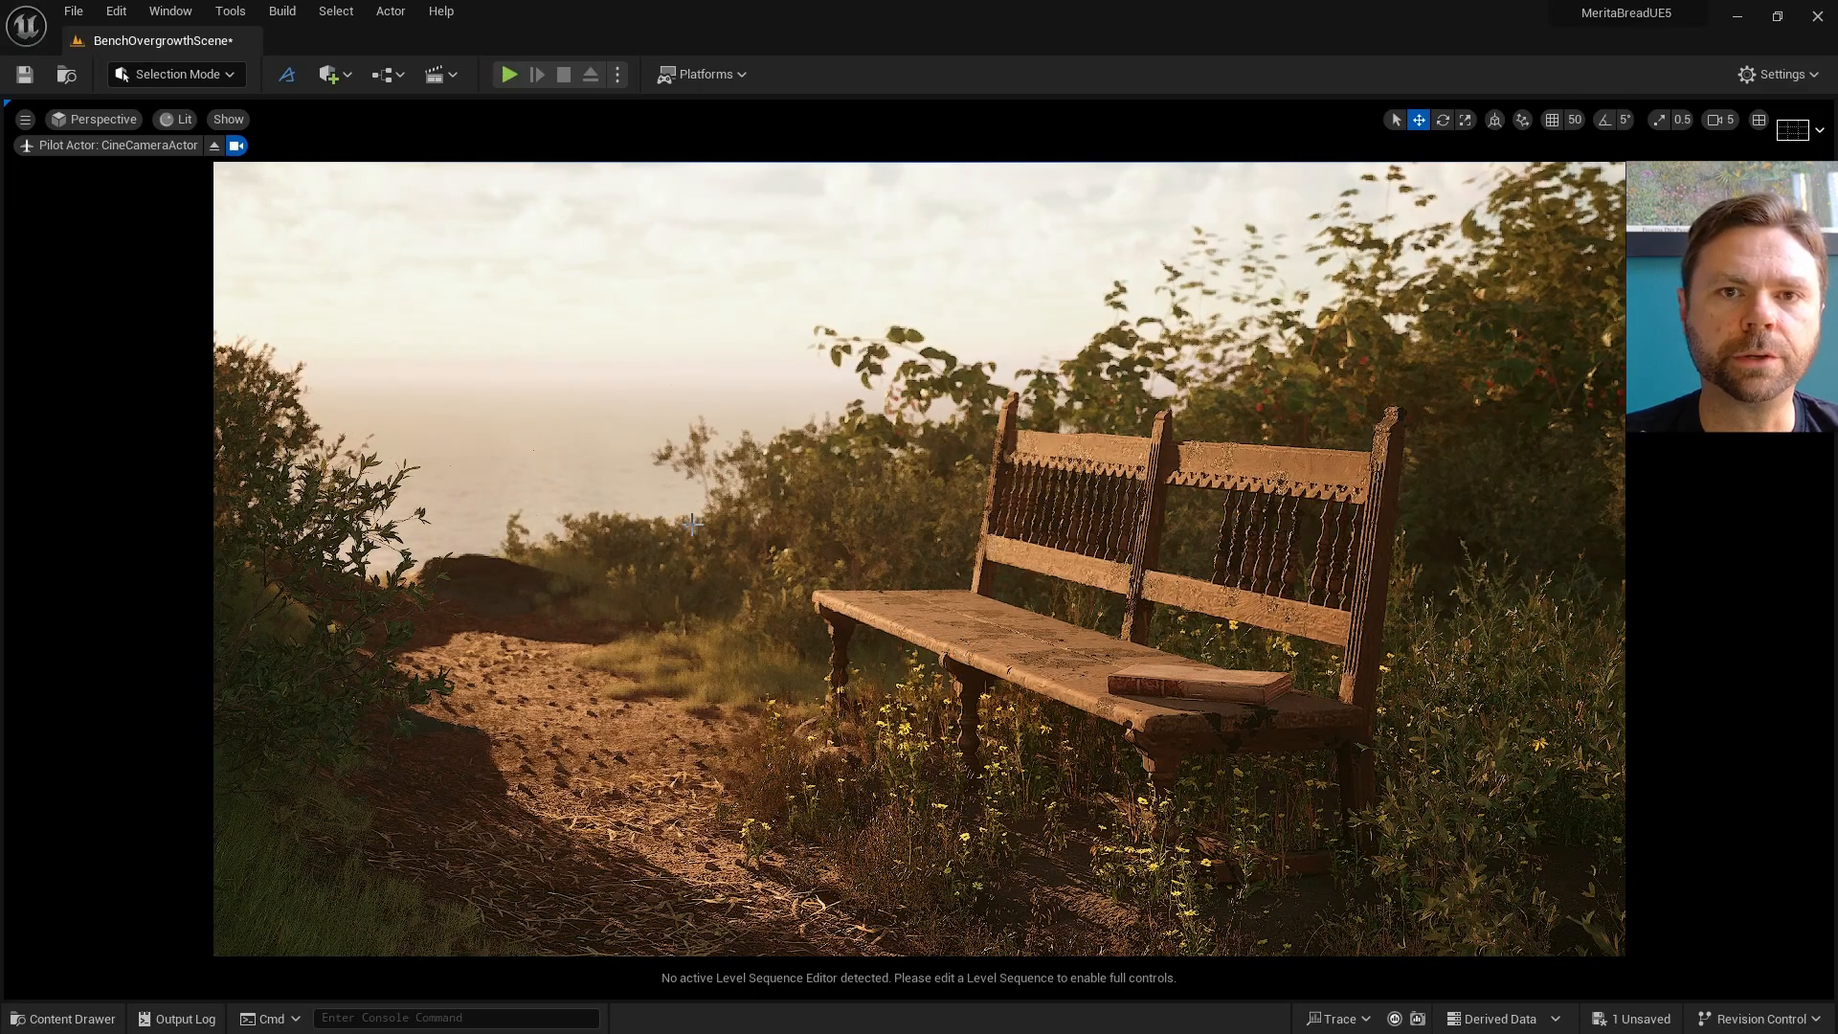
Enter 90.0 in the Dash camera settings, then create a 'cinematic camera' actor
left_click(287, 75)
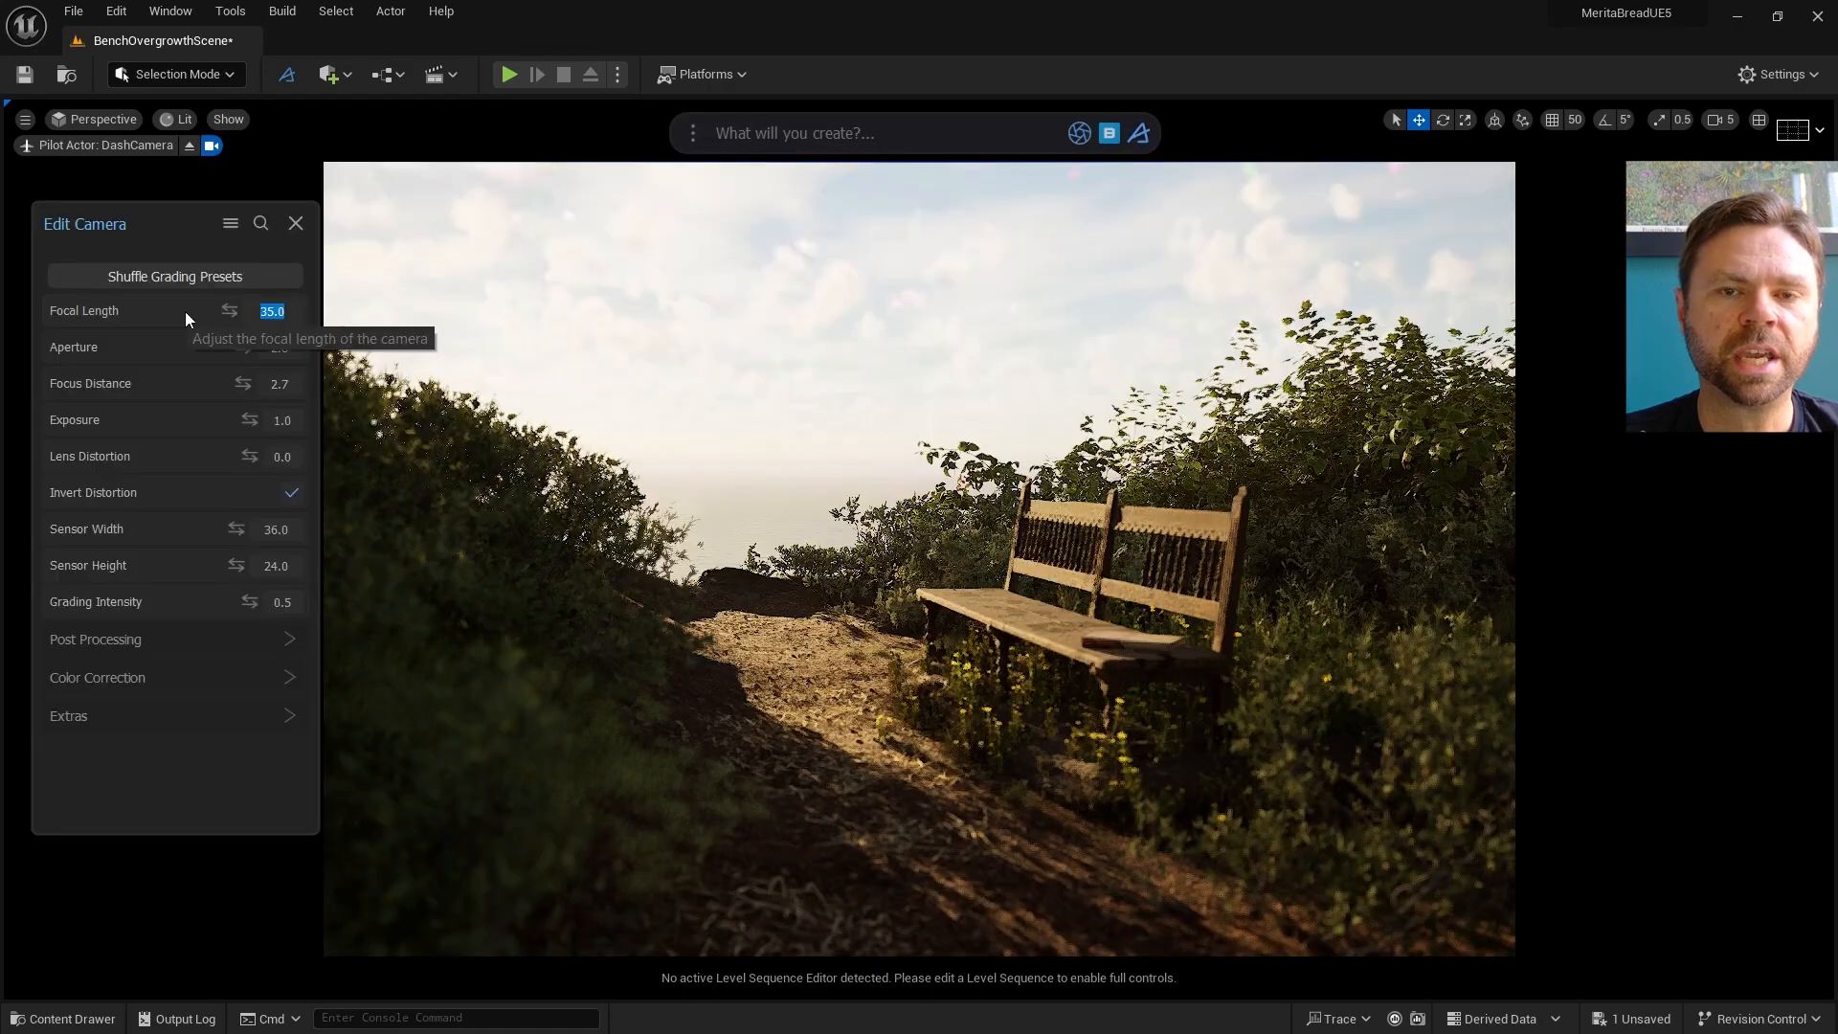
type("90.0")
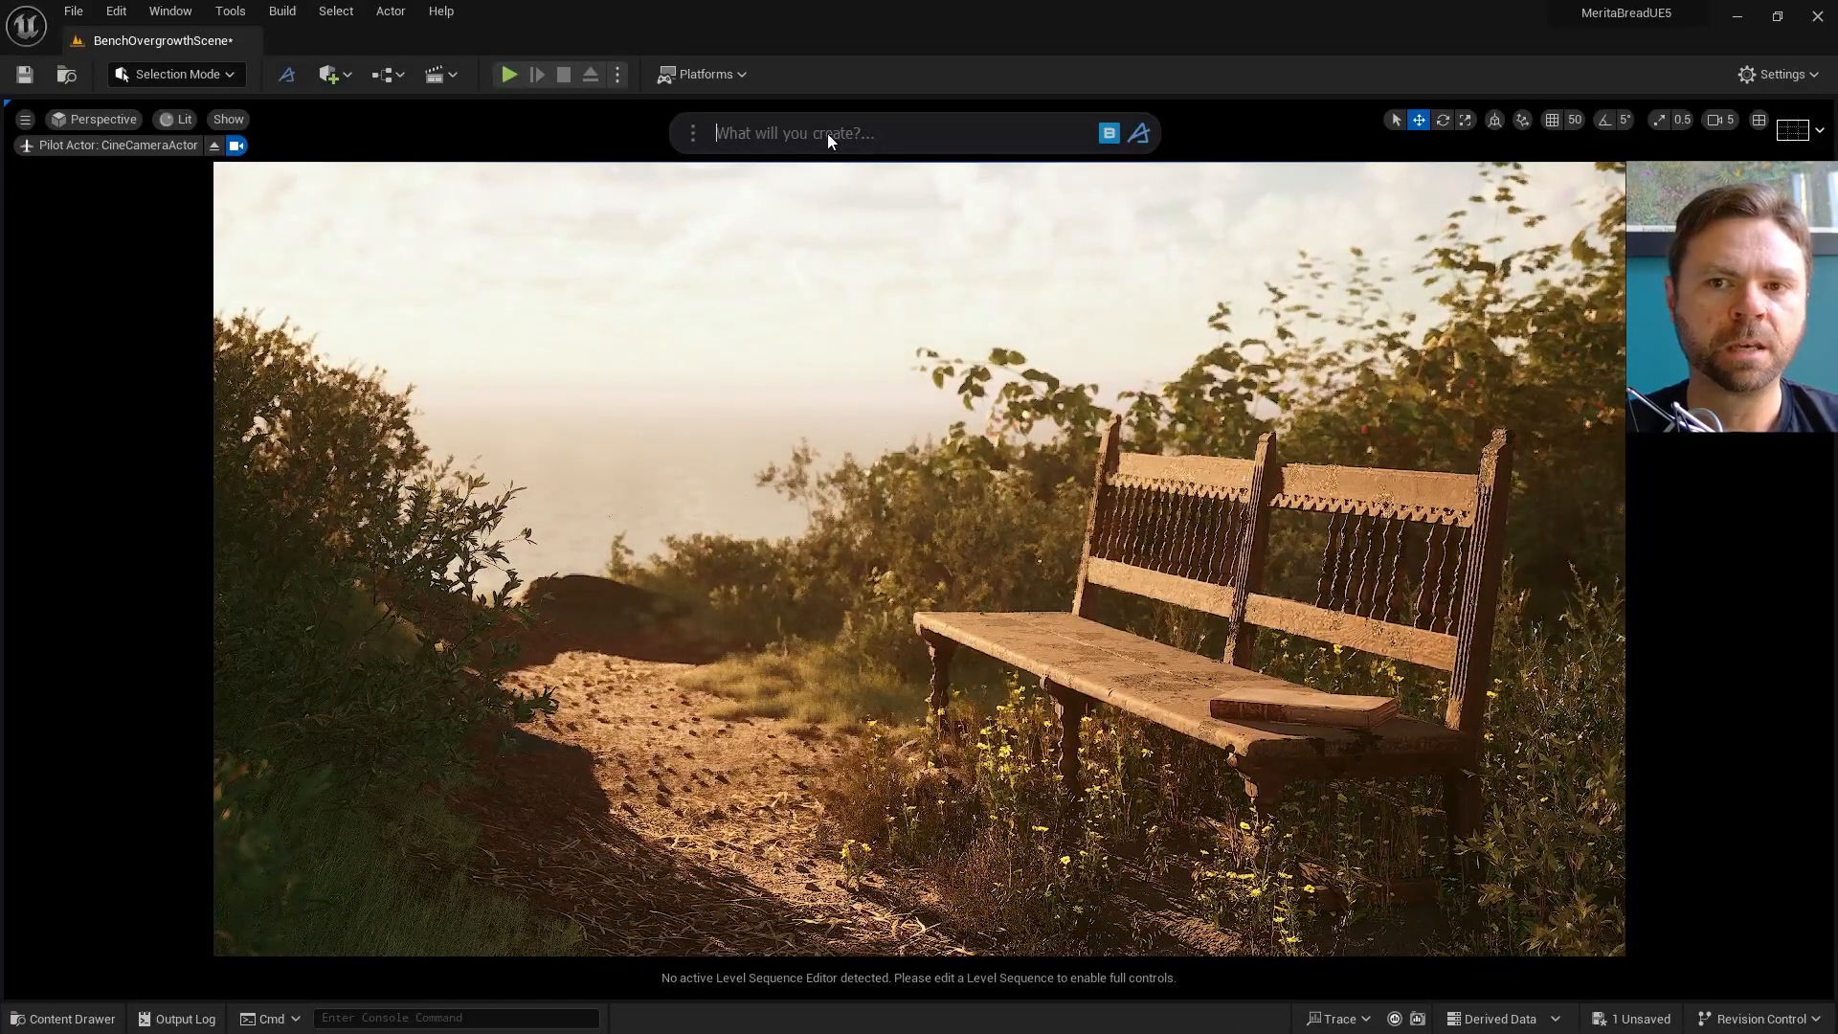
type("cinematic")
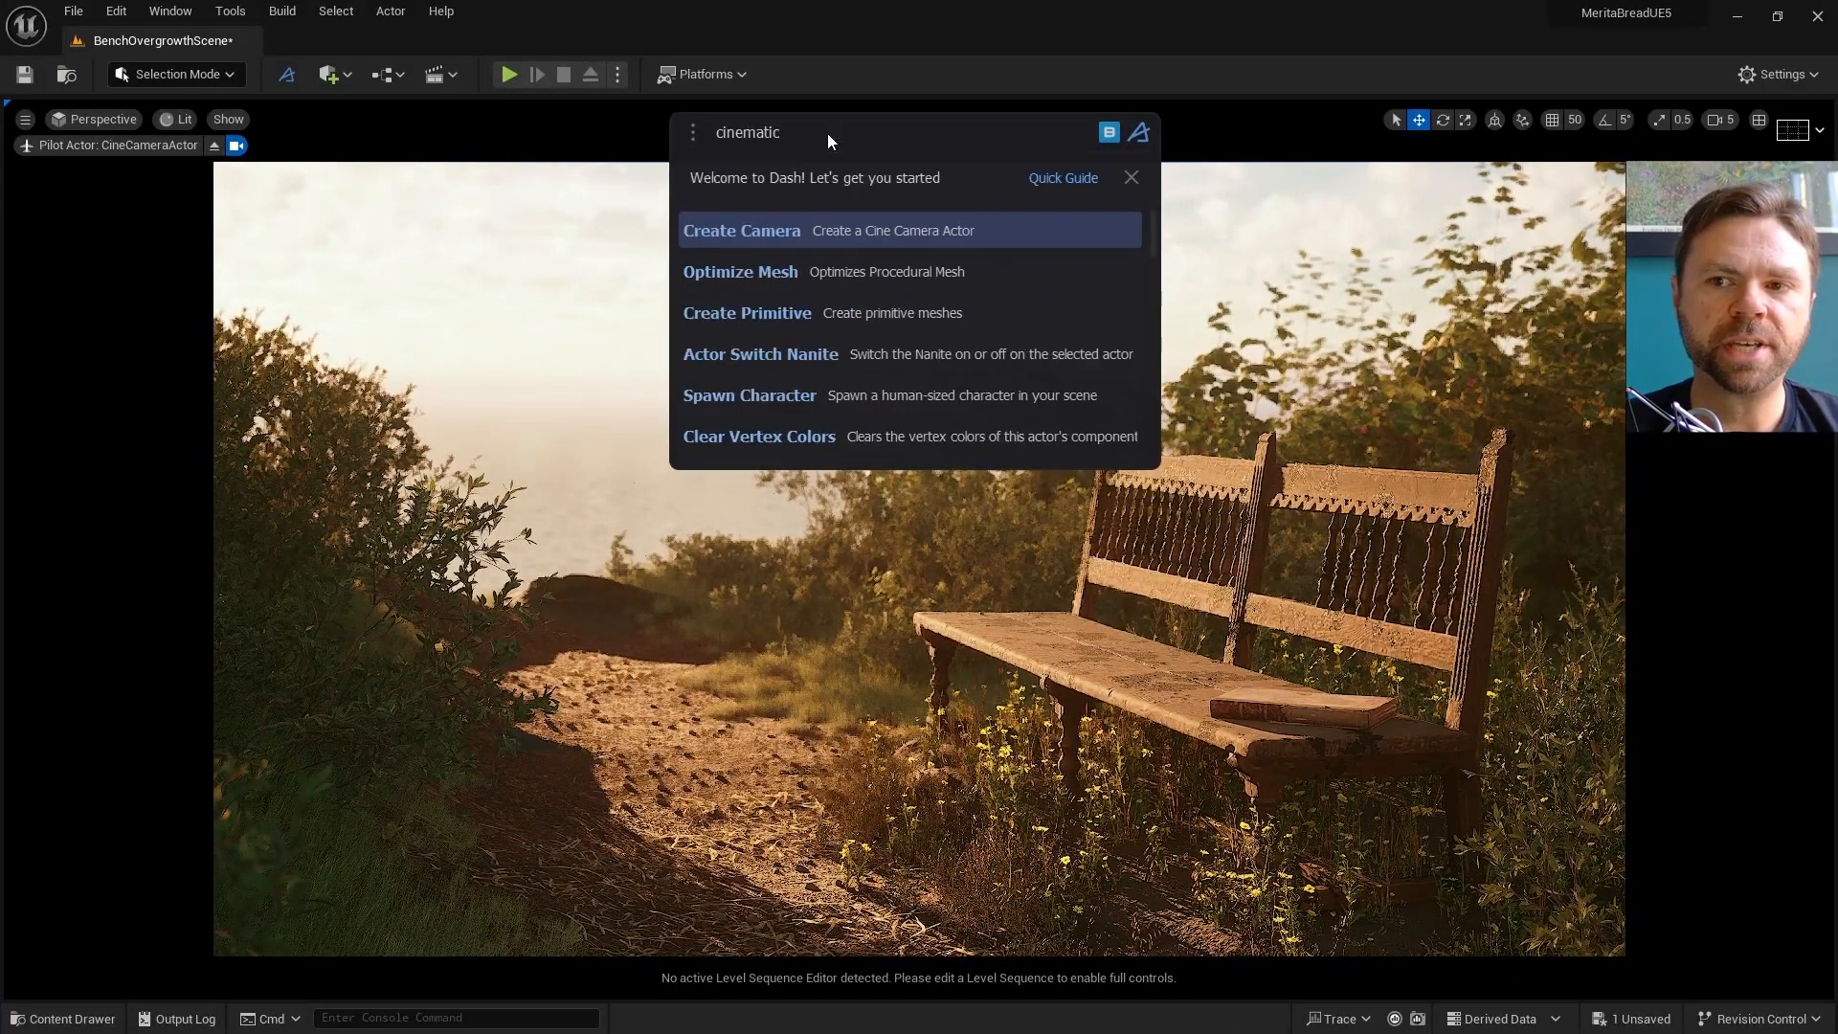
type("camera")
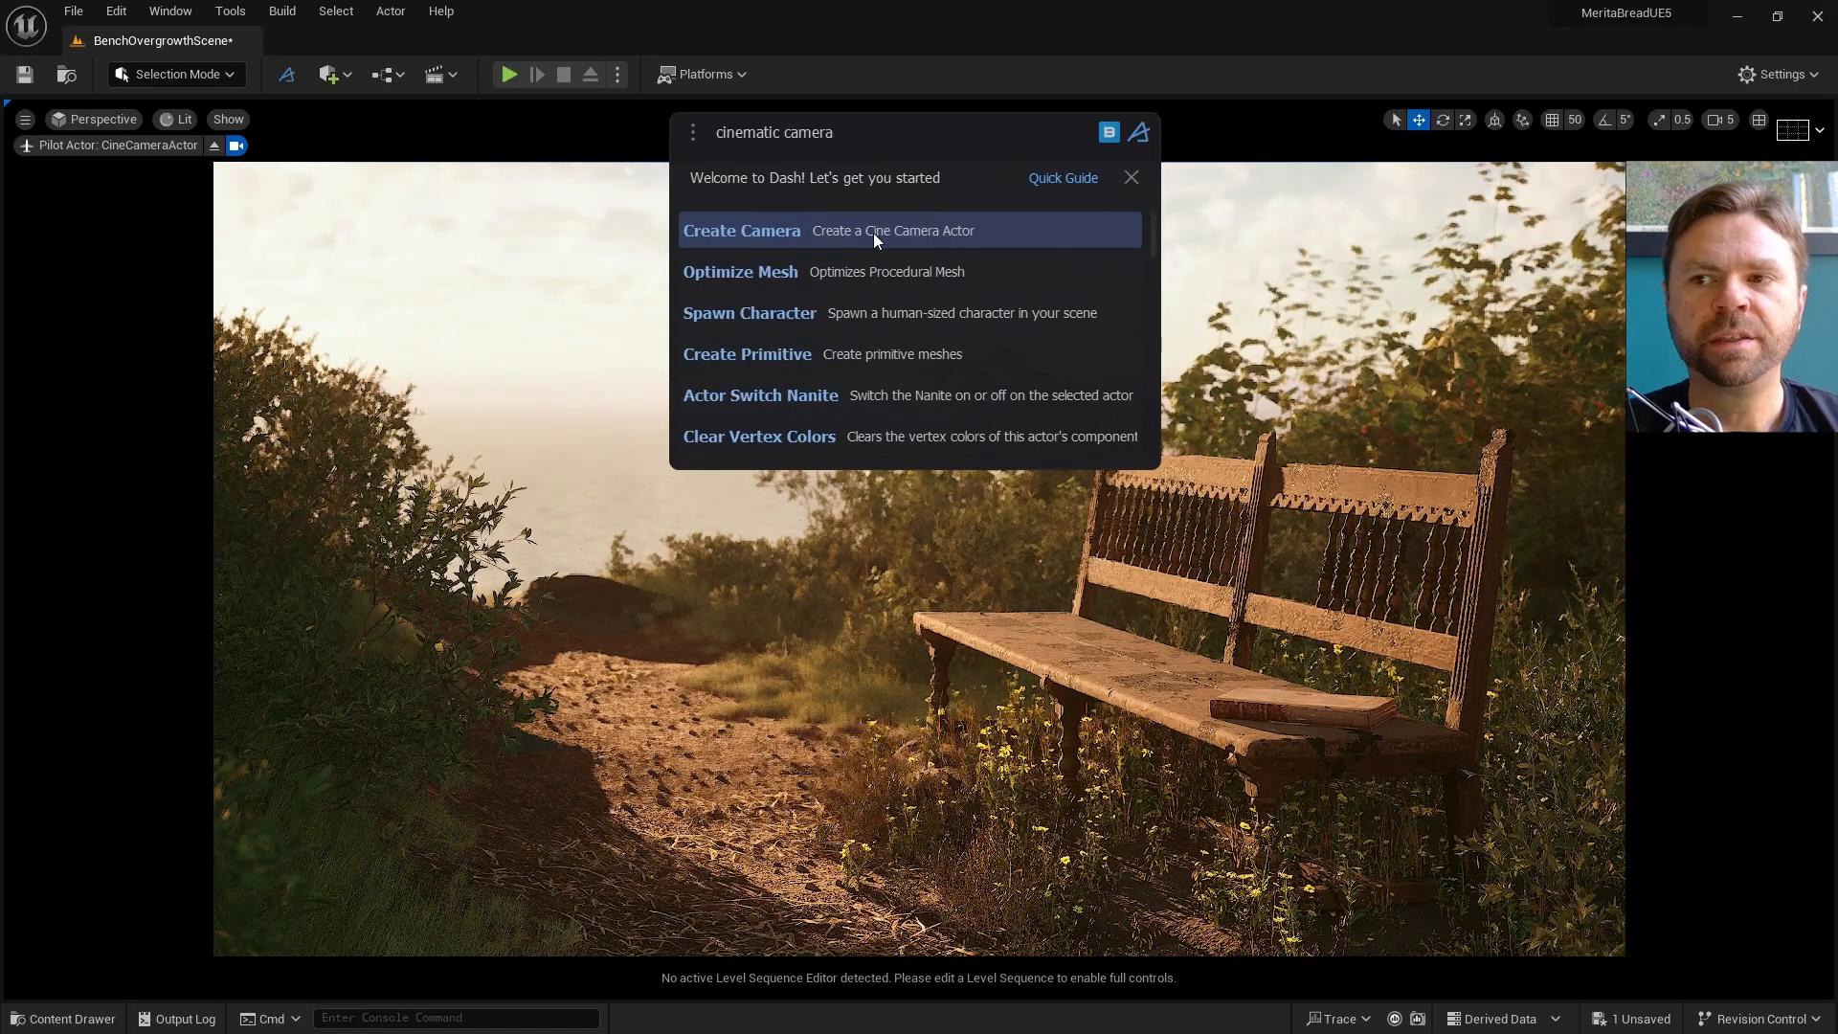
left_click(741, 230)
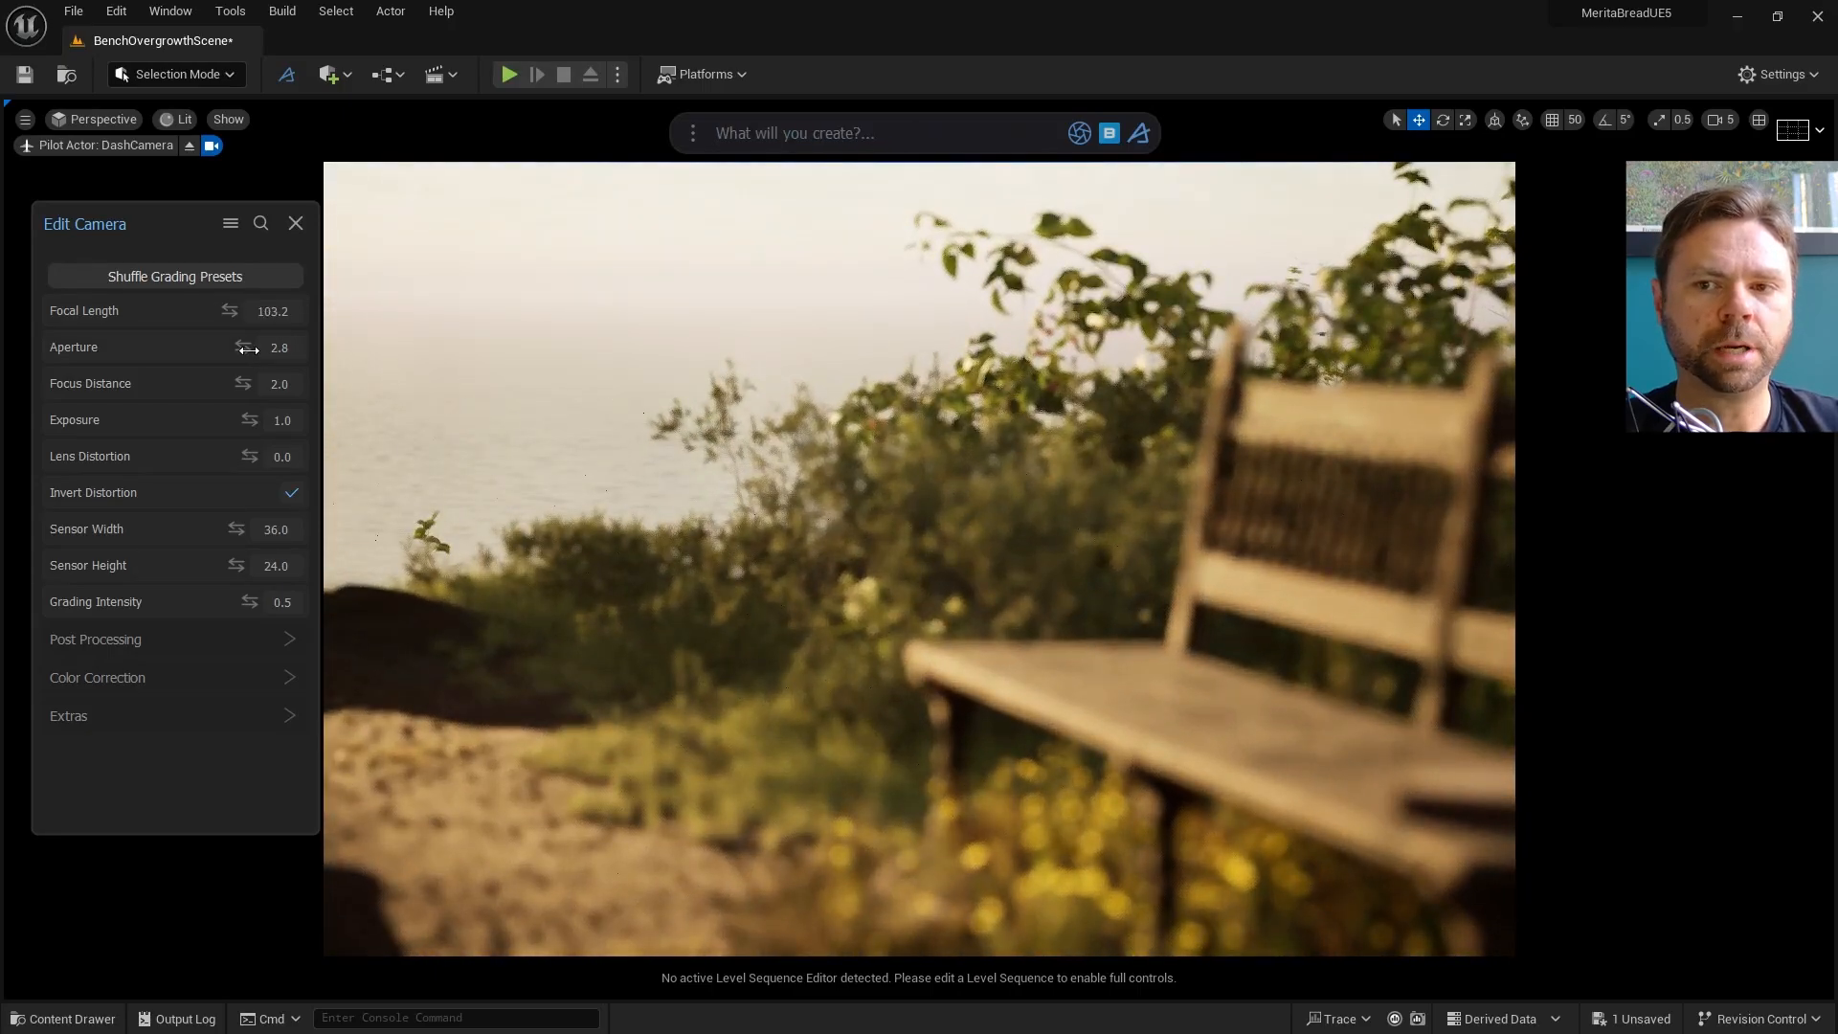
Try aperture 2.0 and other lens values, ending at 35 mm focal length and 0.62 focus distance
left_click_drag(272, 346, 328, 347)
type("35")
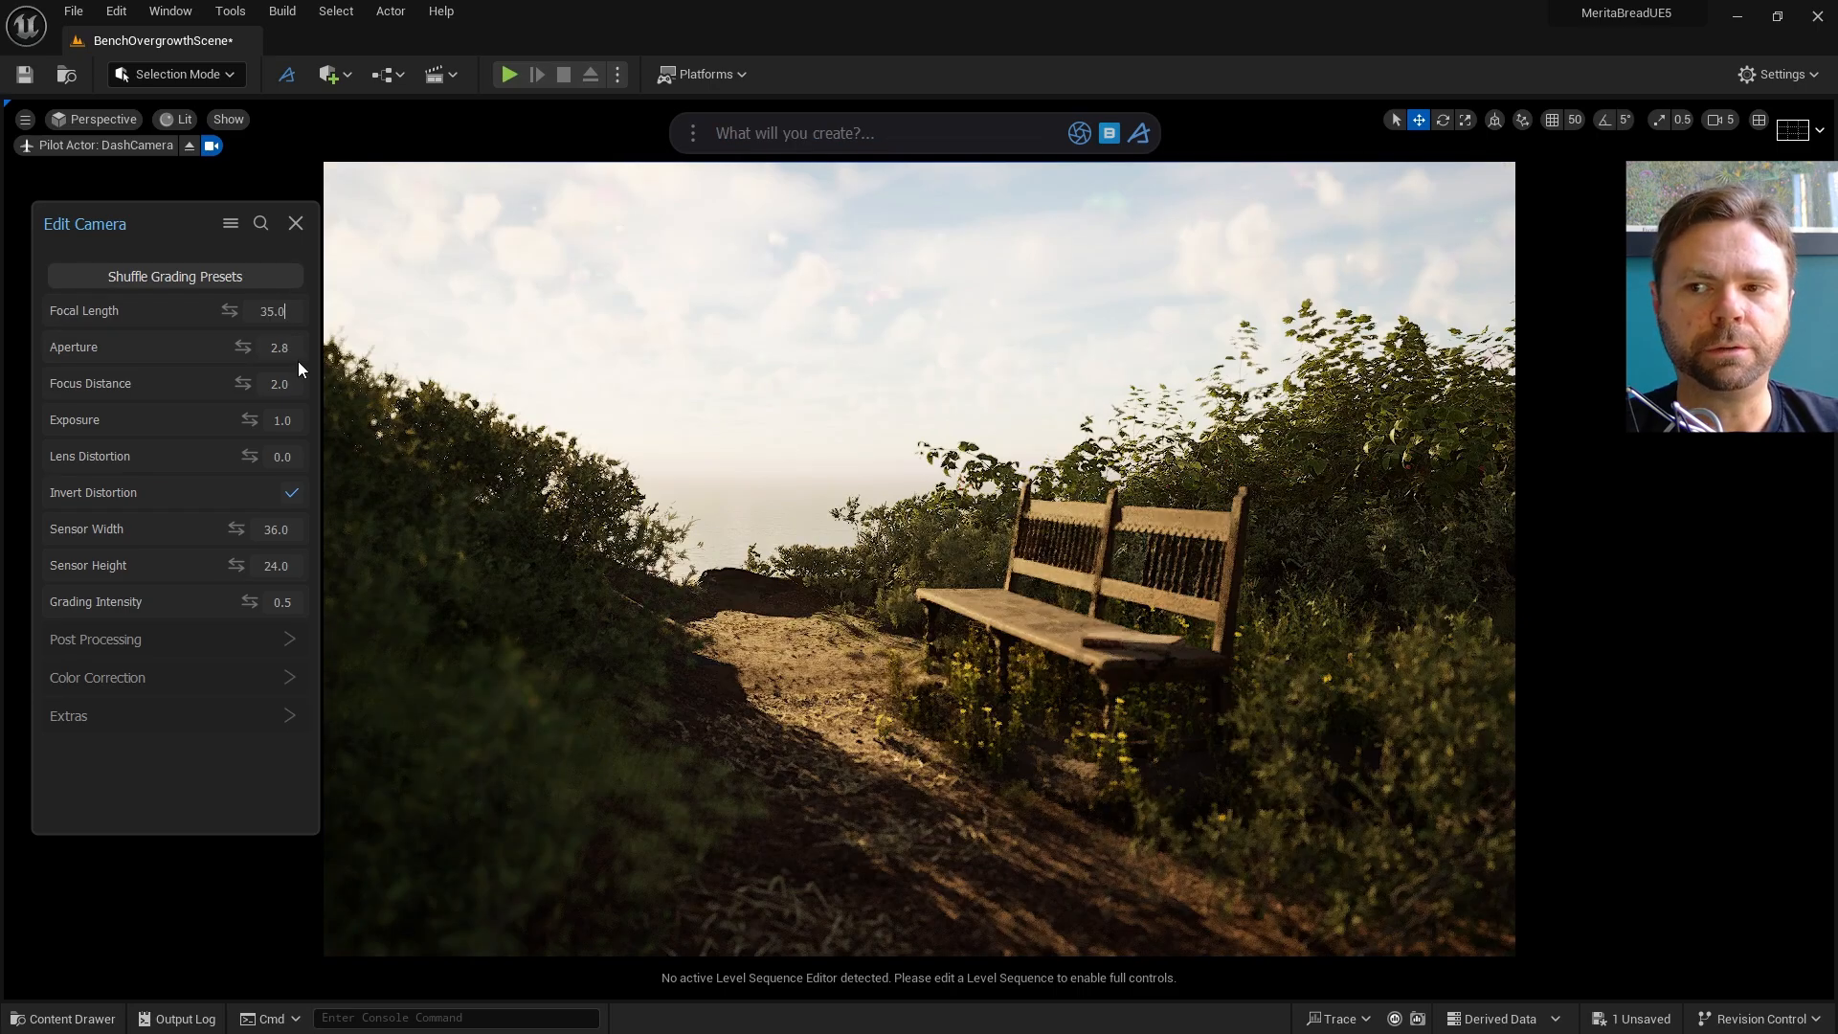
left_click_drag(278, 382, 299, 382)
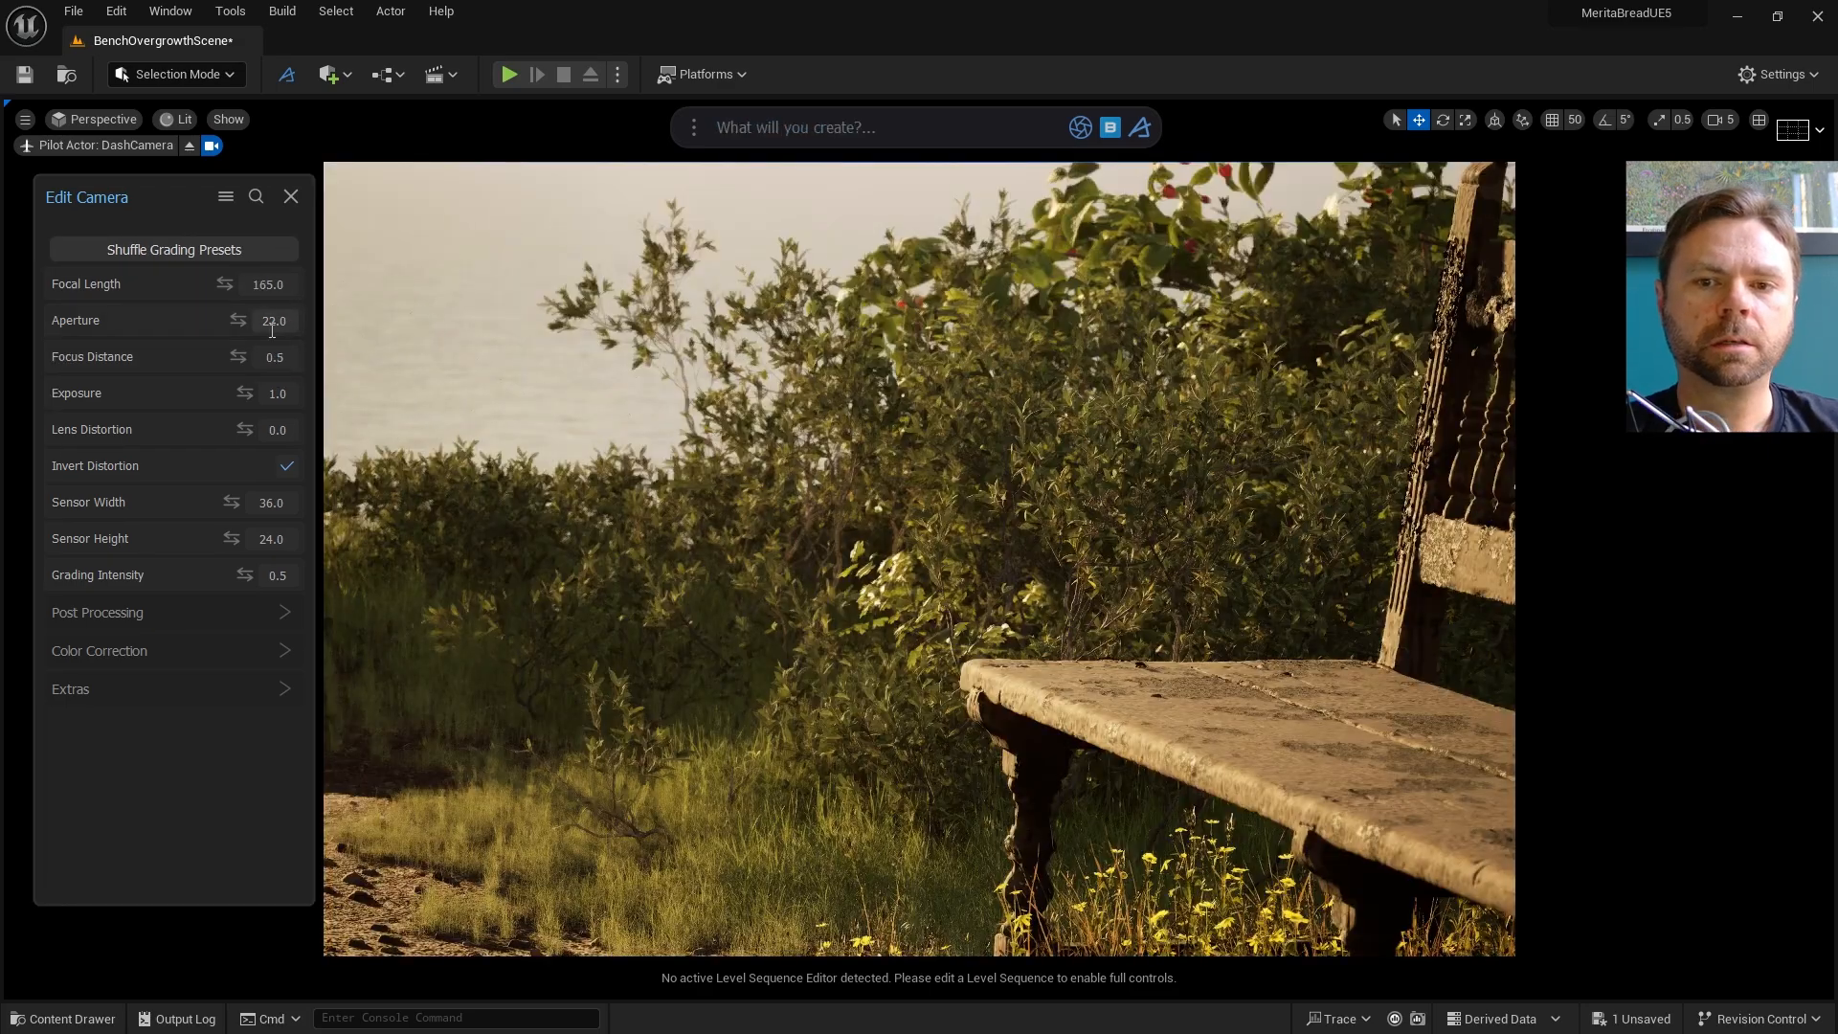
type("2.0")
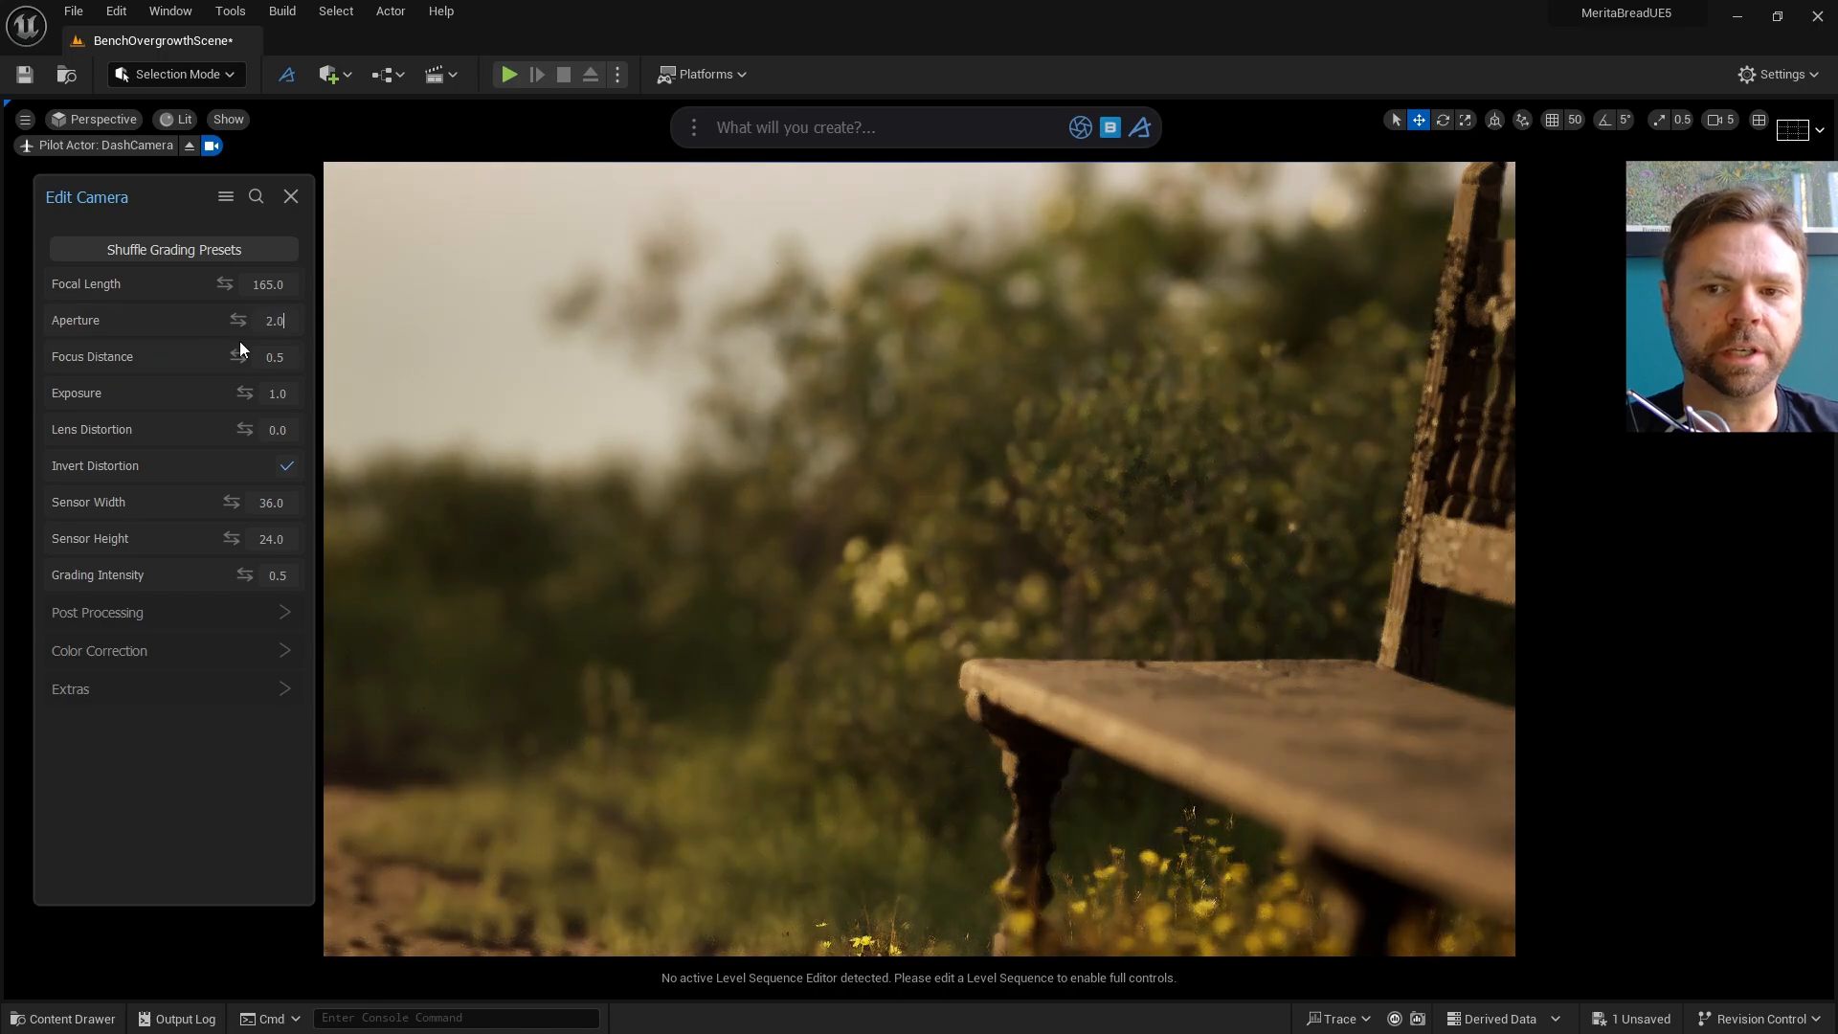
left_click_drag(275, 355, 293, 356)
type("1")
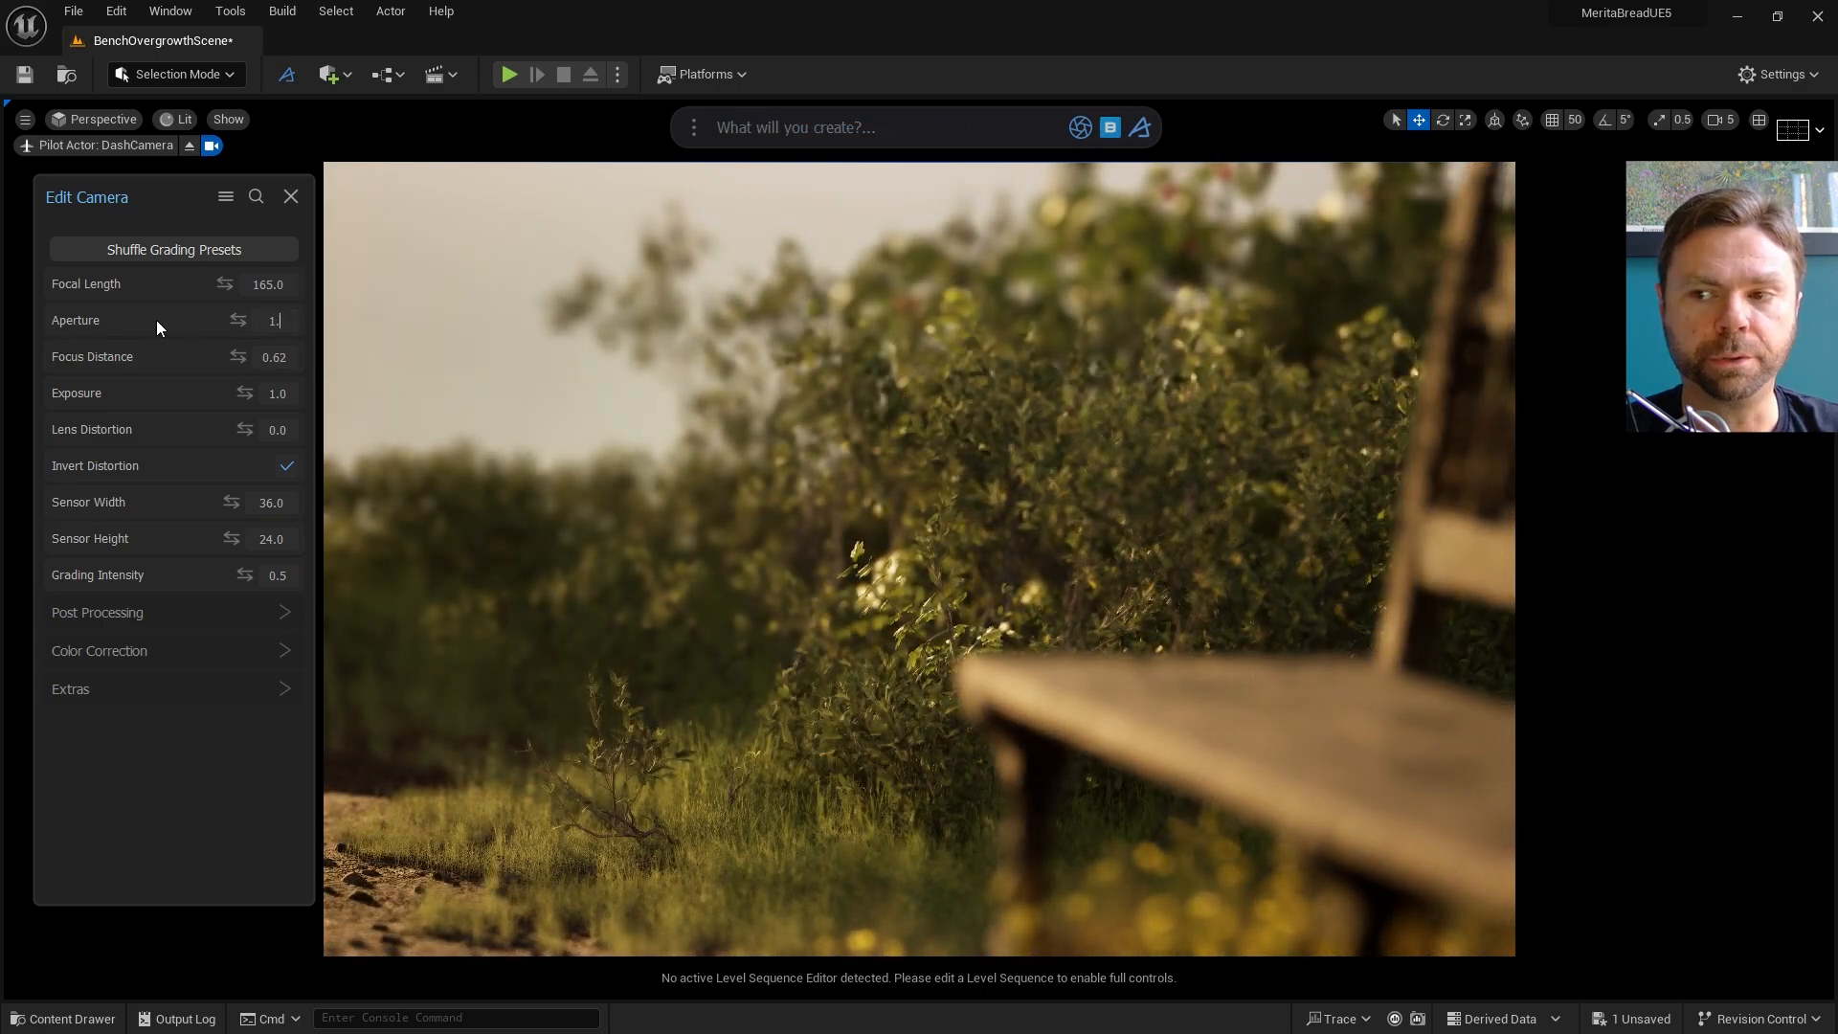
type("35.0")
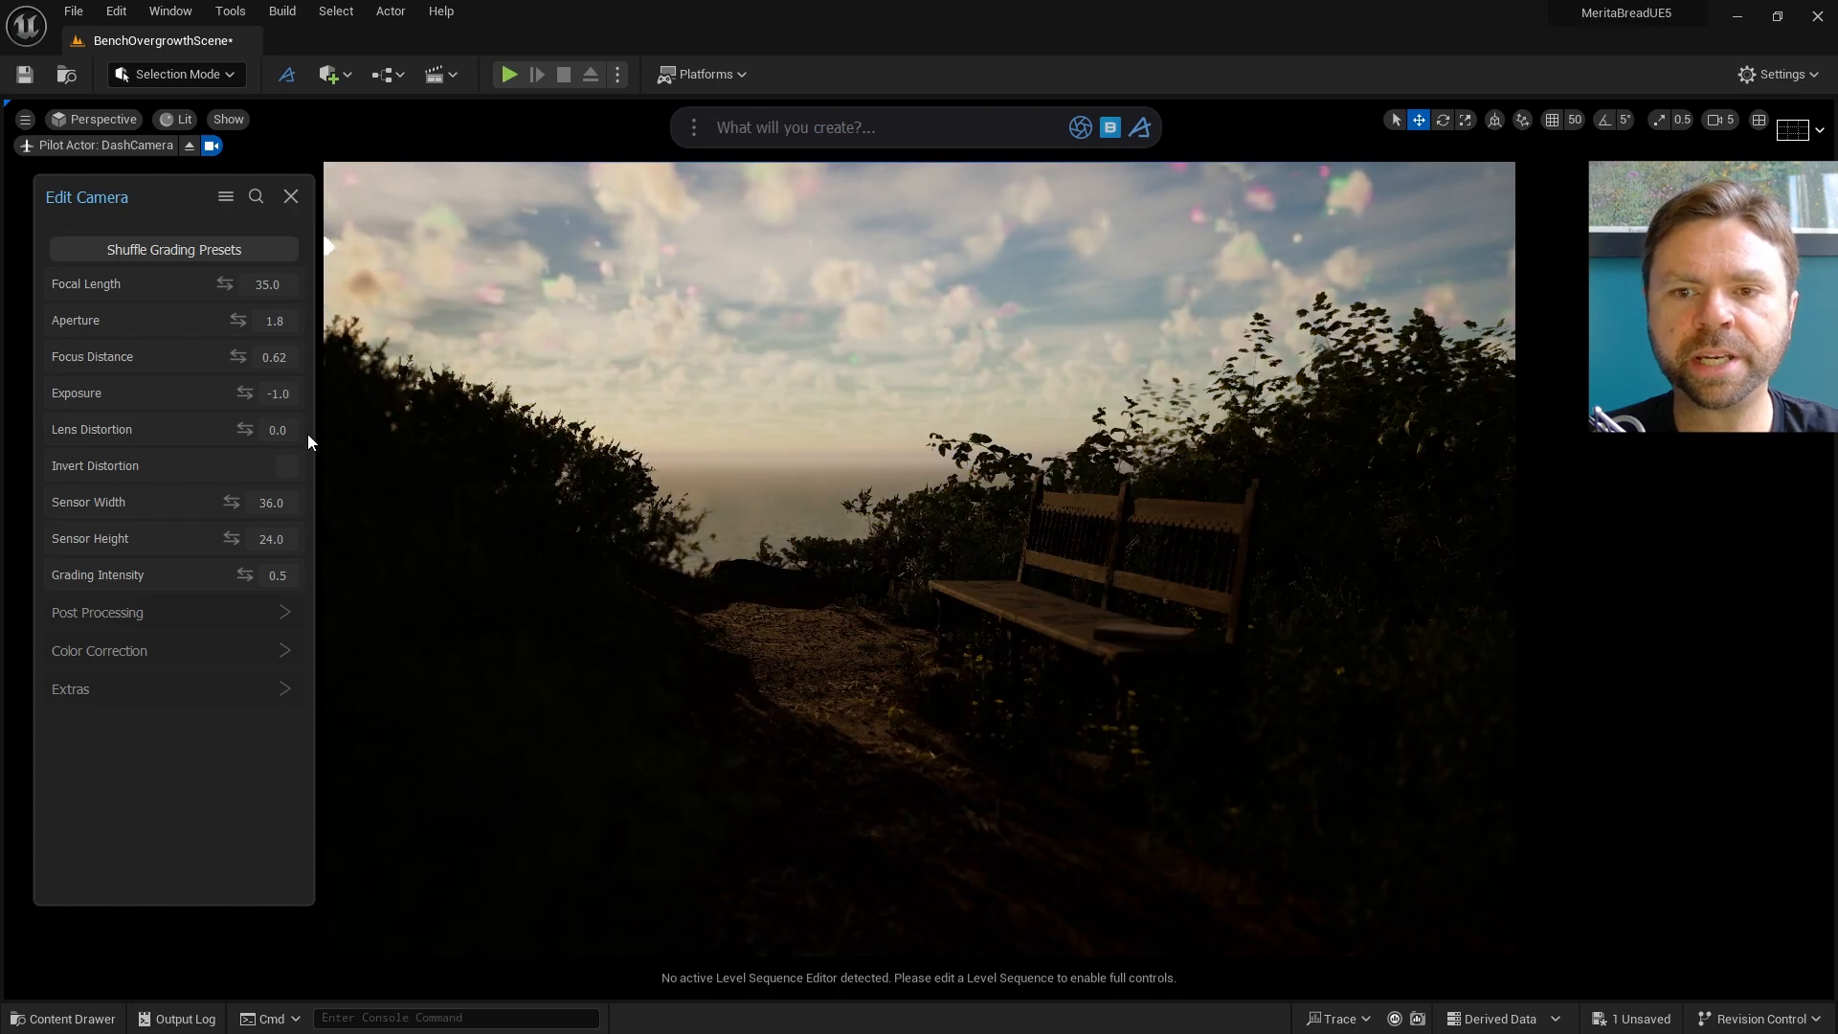
type("-5.0")
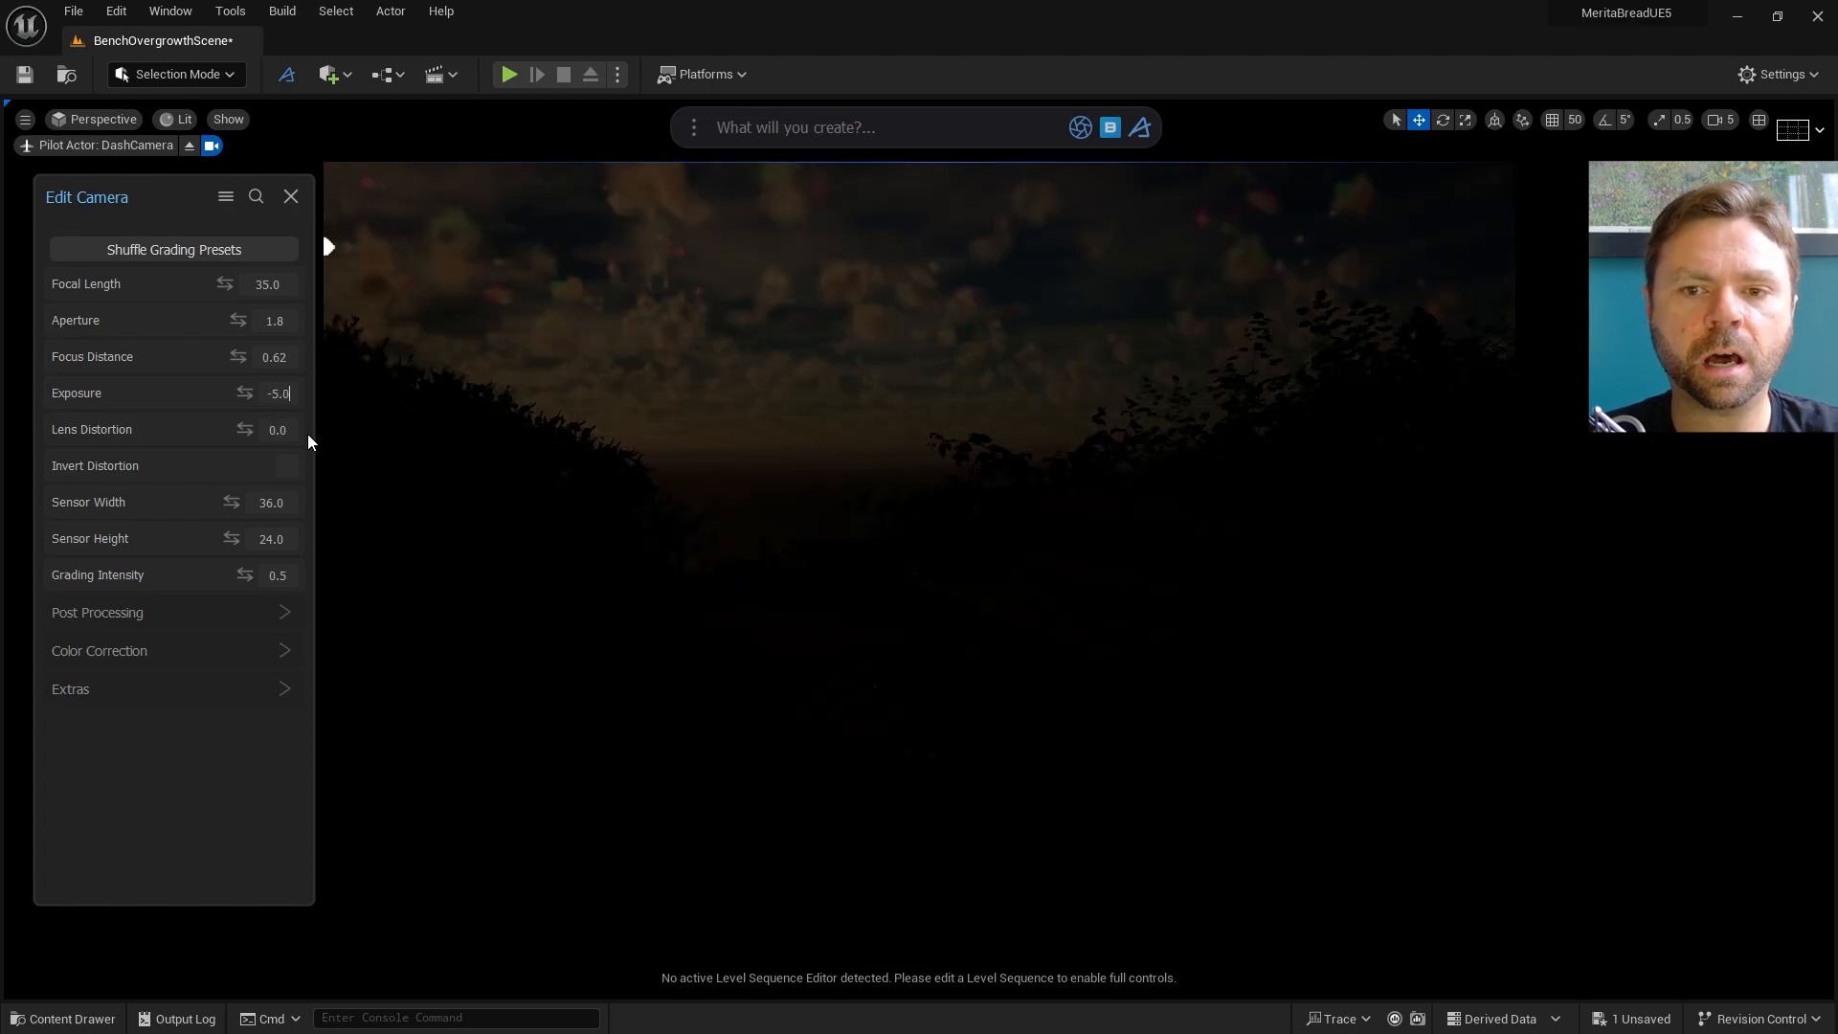
type("1.0")
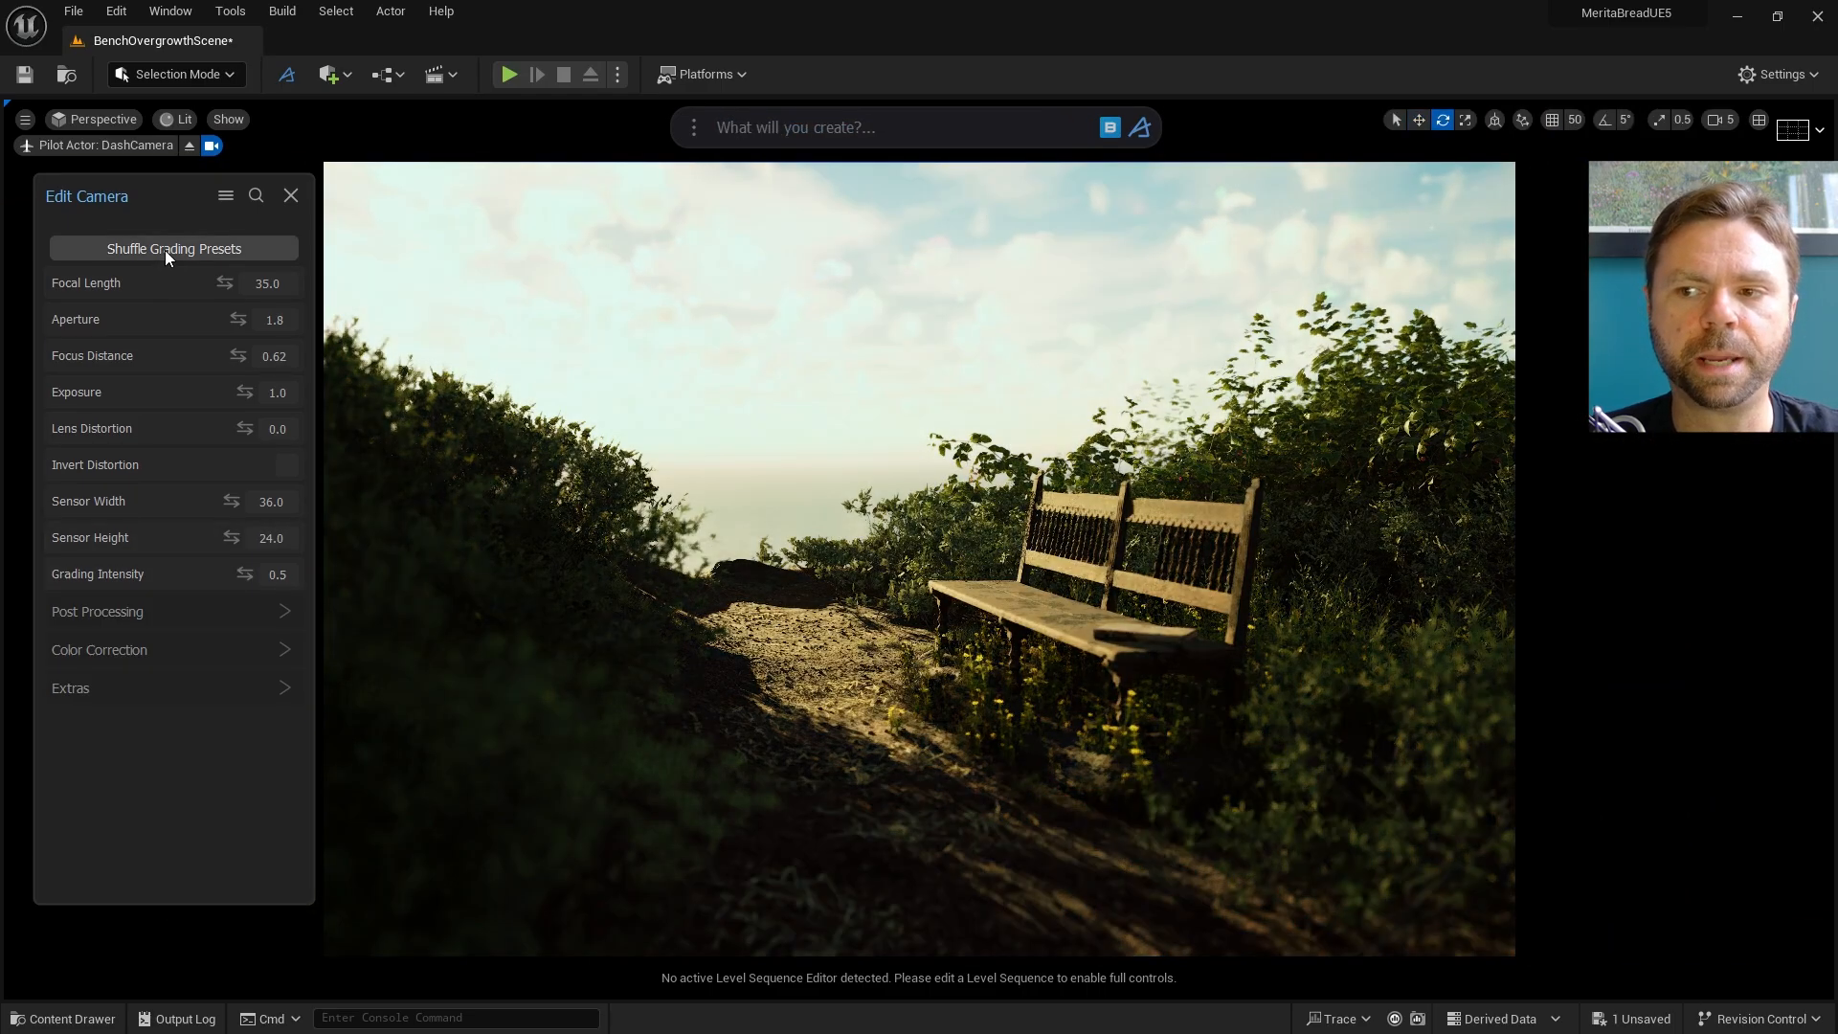
Shuffle through three grading presets and adjust Grading Intensity for a warm sunlit grade
left_click(173, 248)
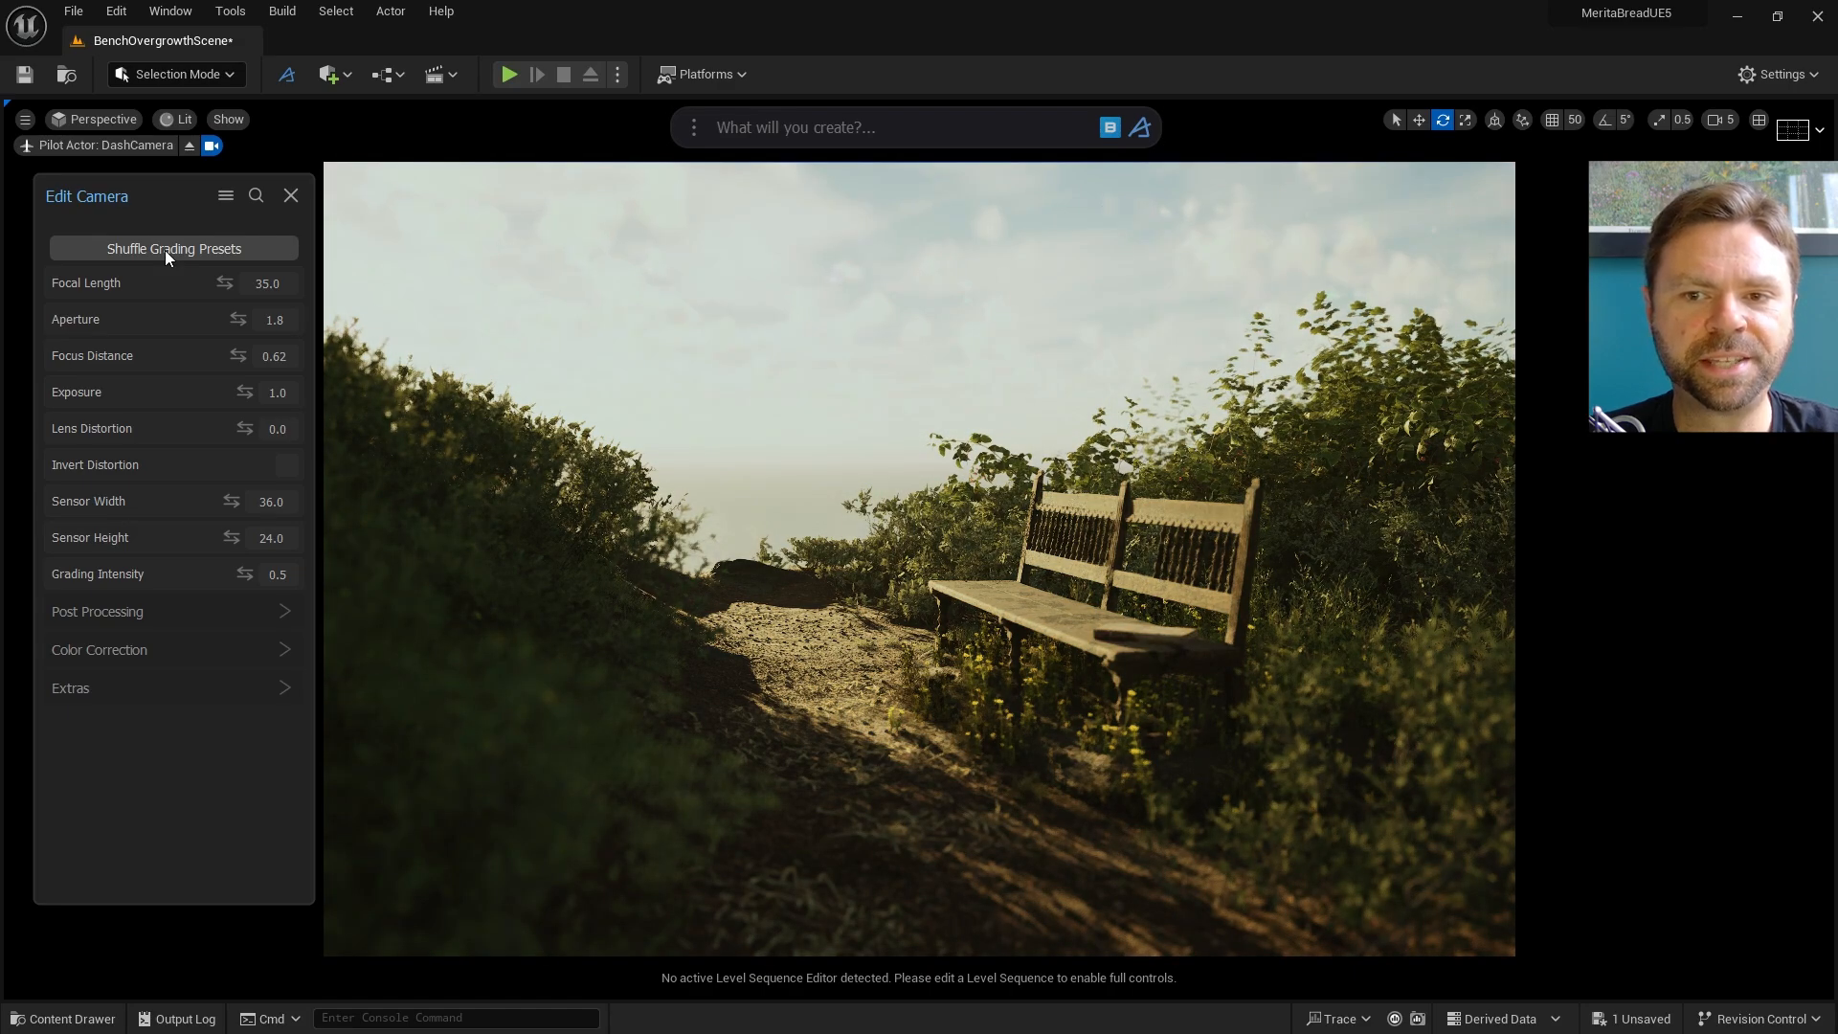
left_click(174, 248)
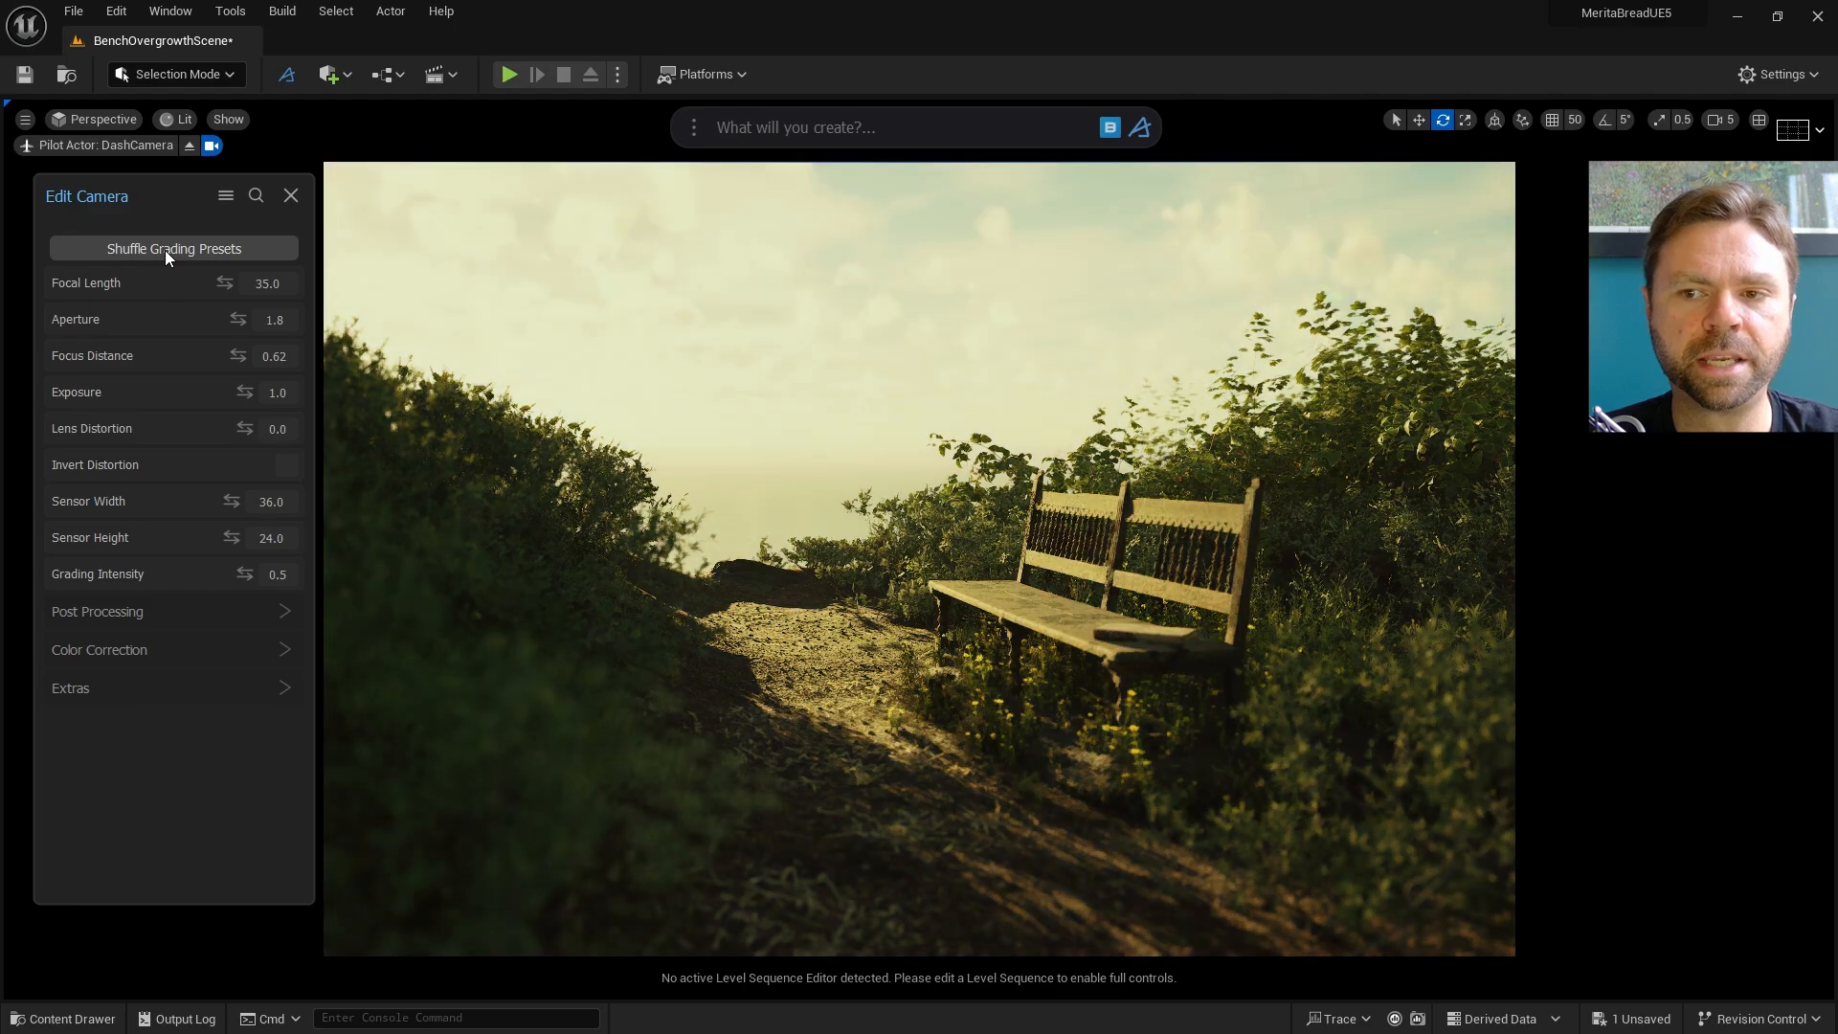
left_click(173, 248)
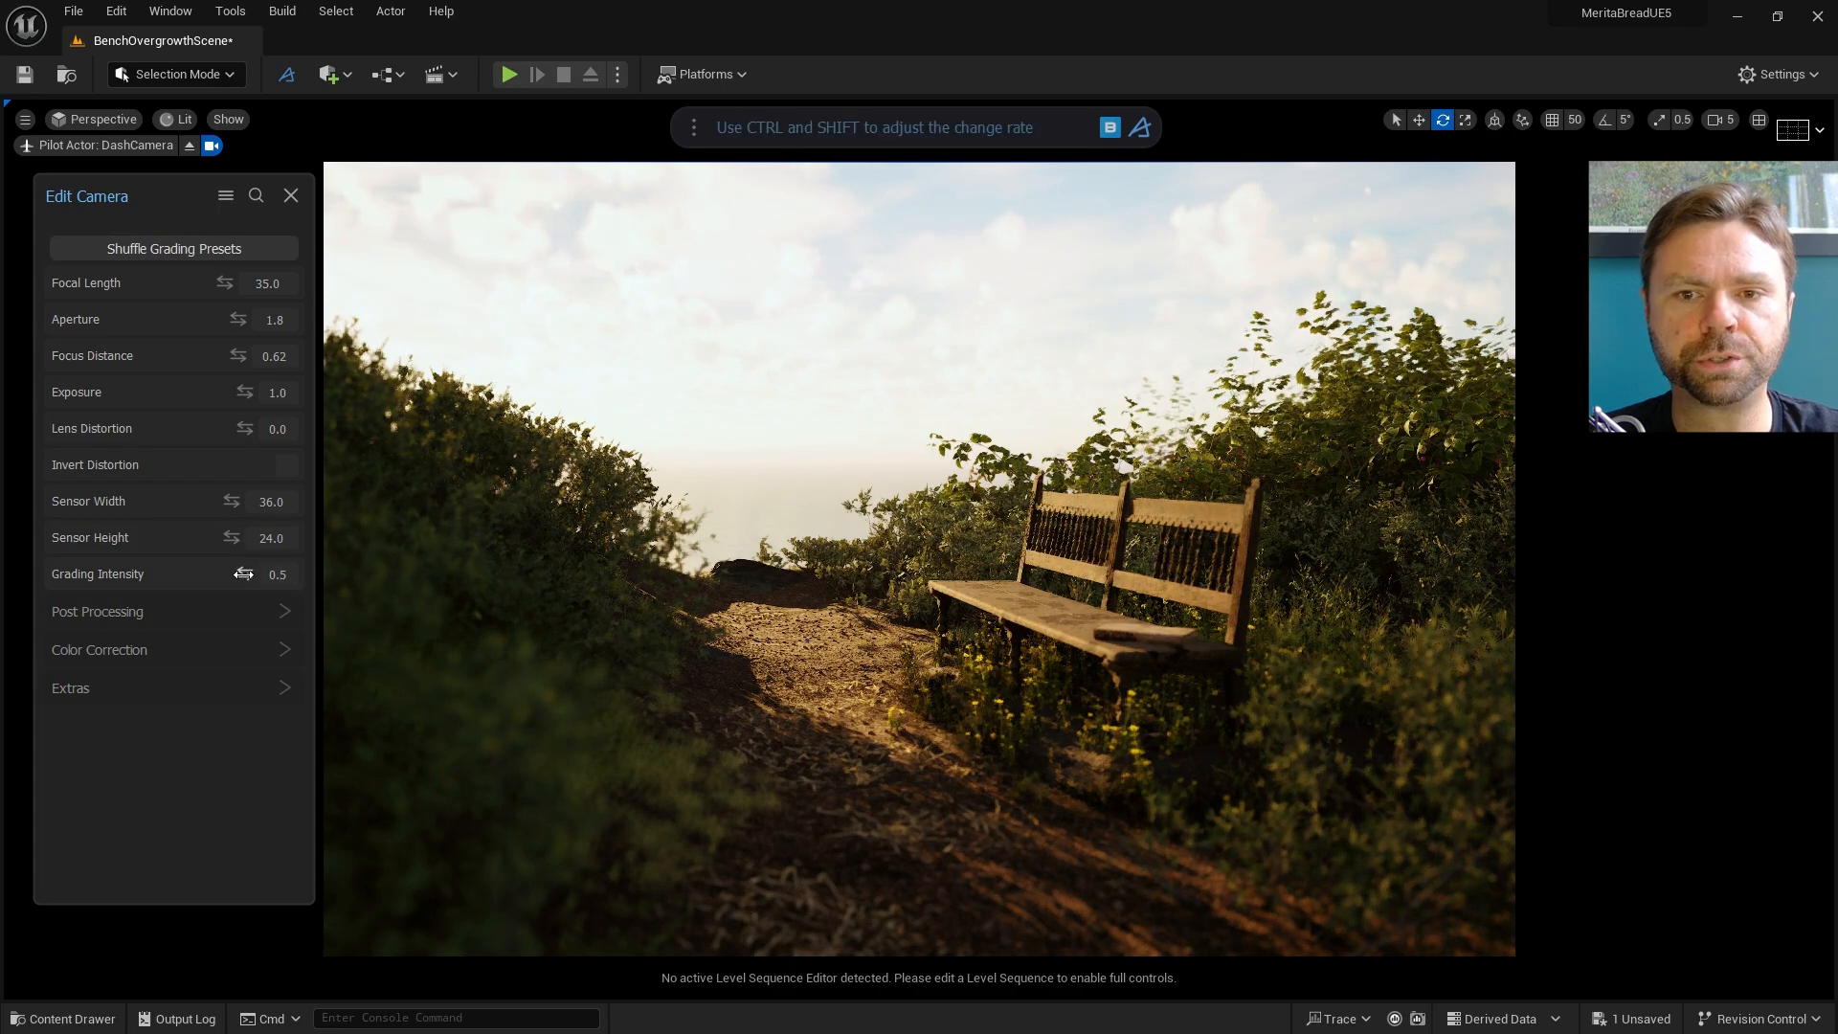
left_click_drag(277, 573, 246, 574)
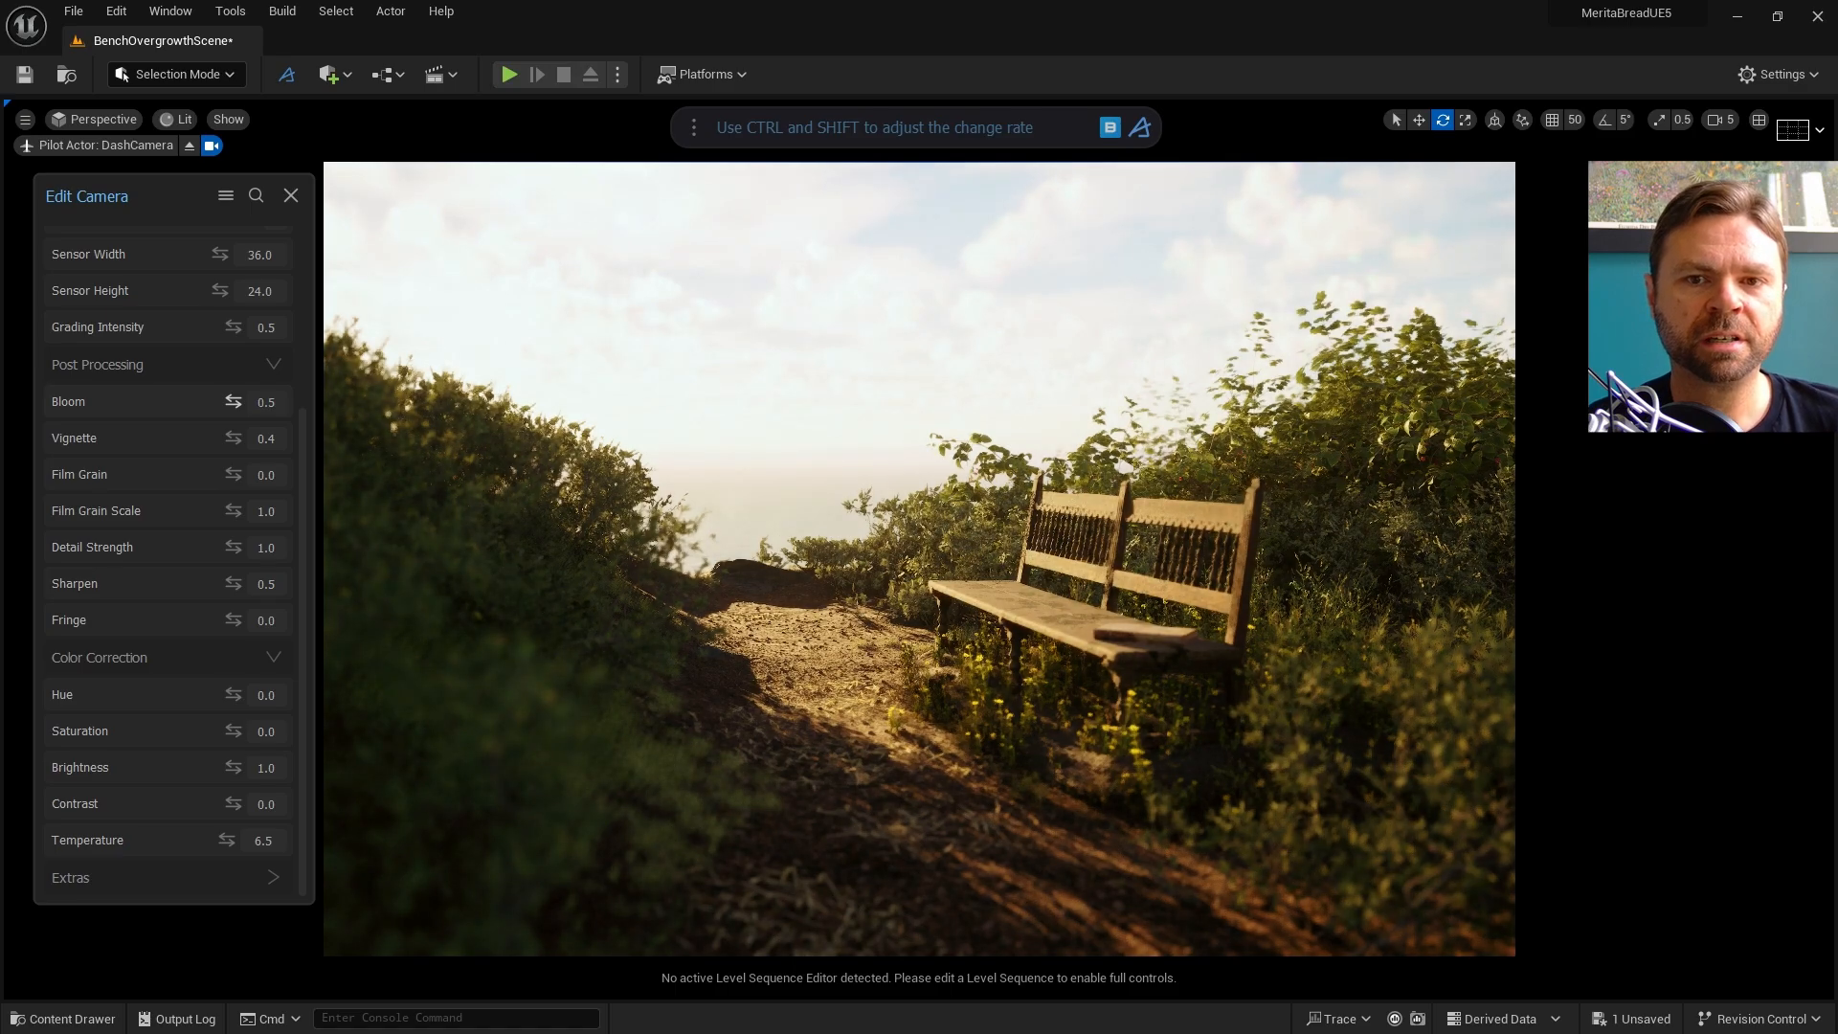
Drop Vignette to 0.2 and try a Film Grain value of 20.0
left_click_drag(235, 437, 270, 438)
type("1")
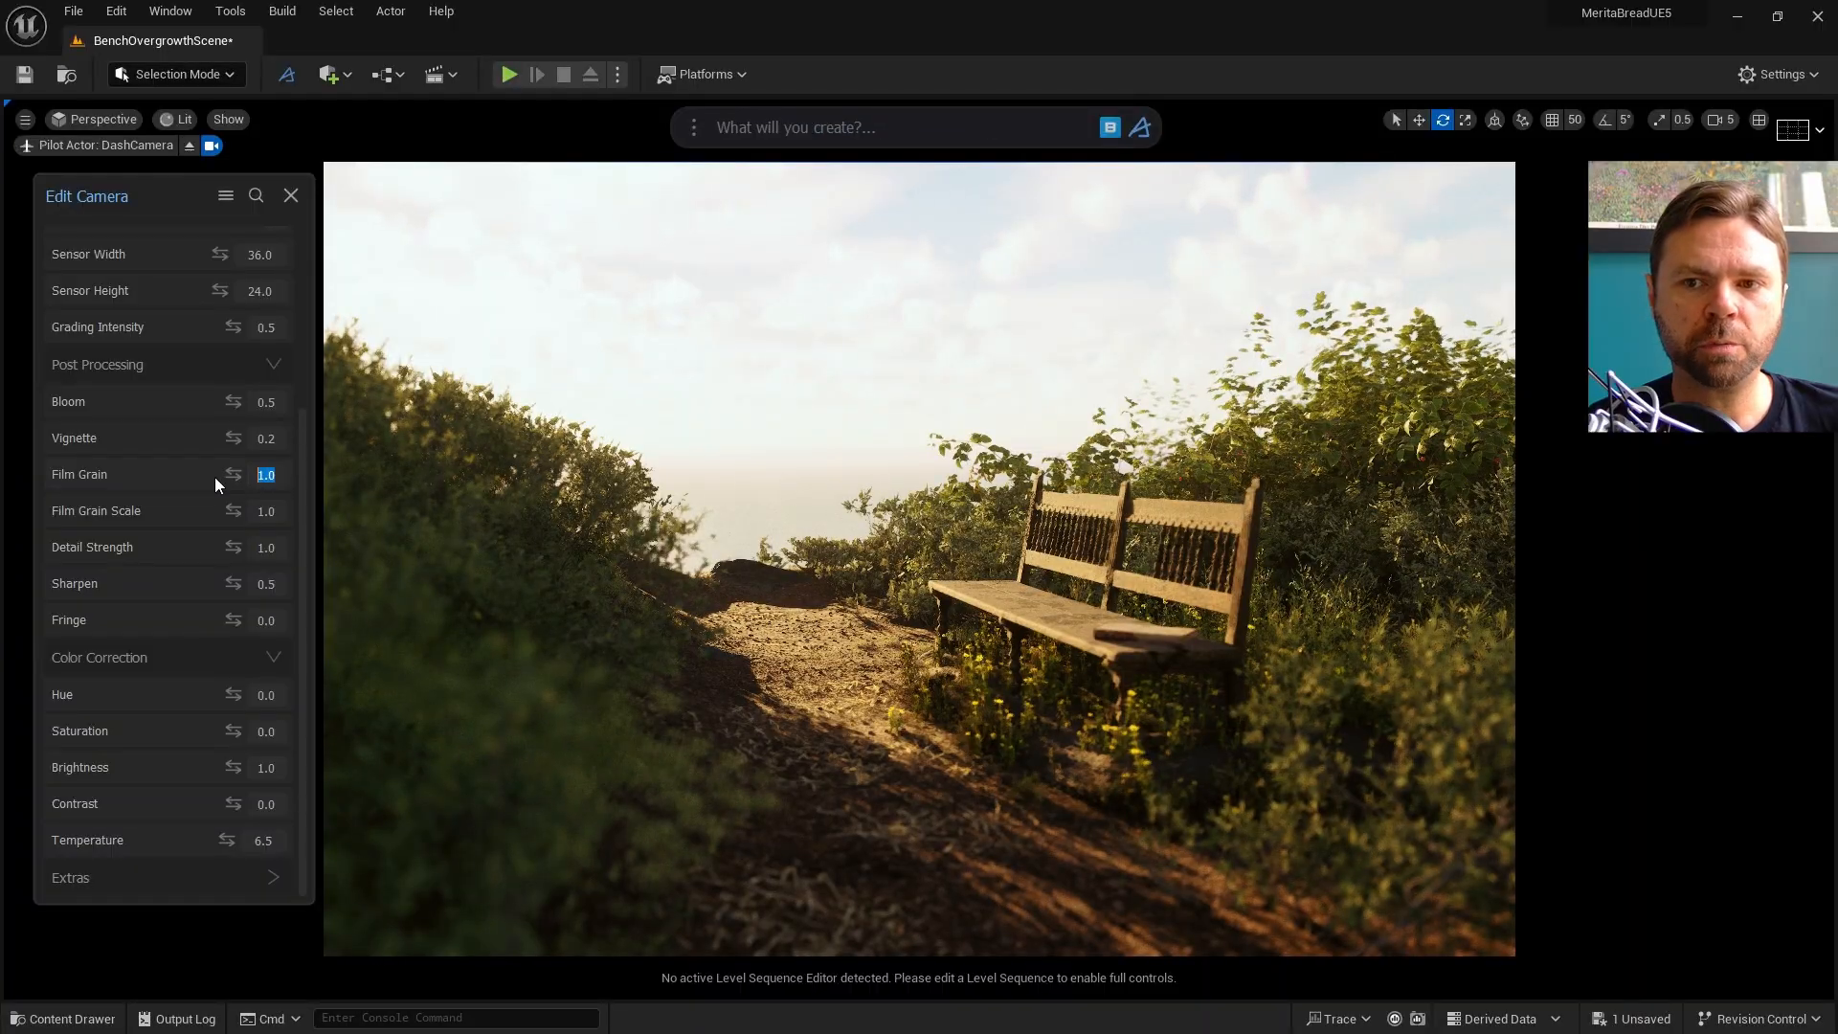
type("2")
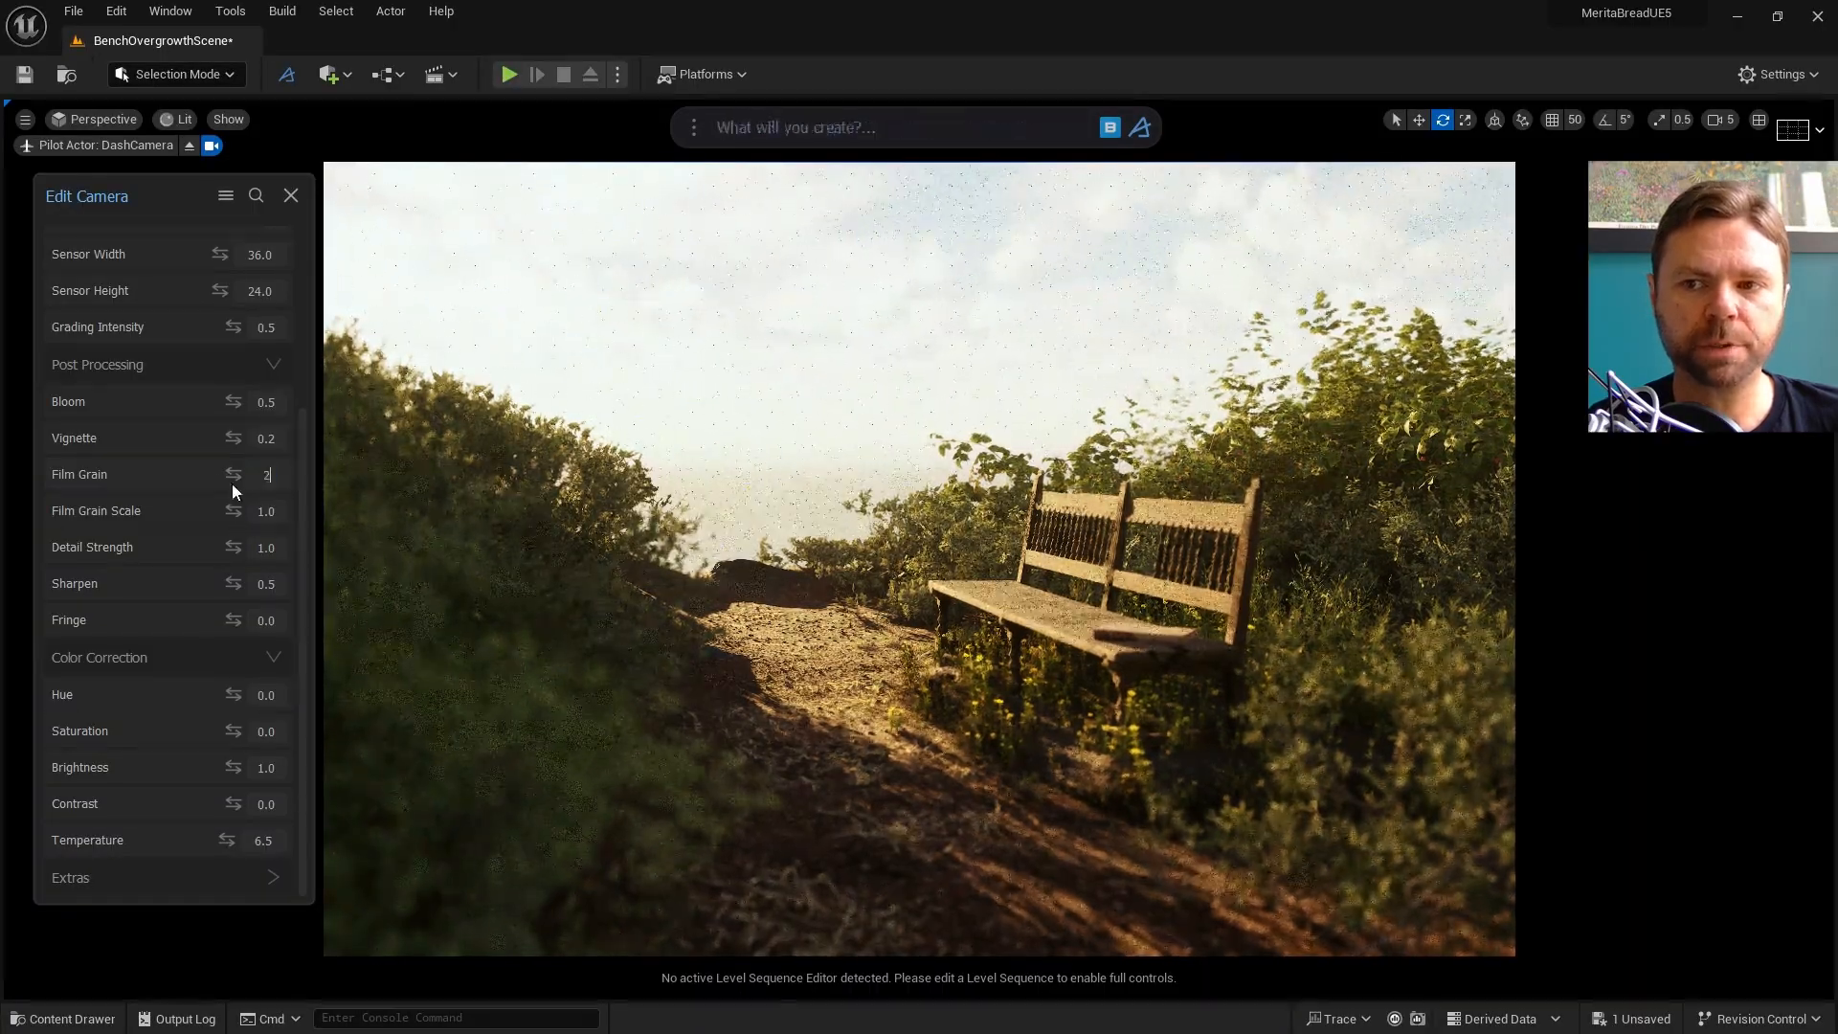
type("20.0")
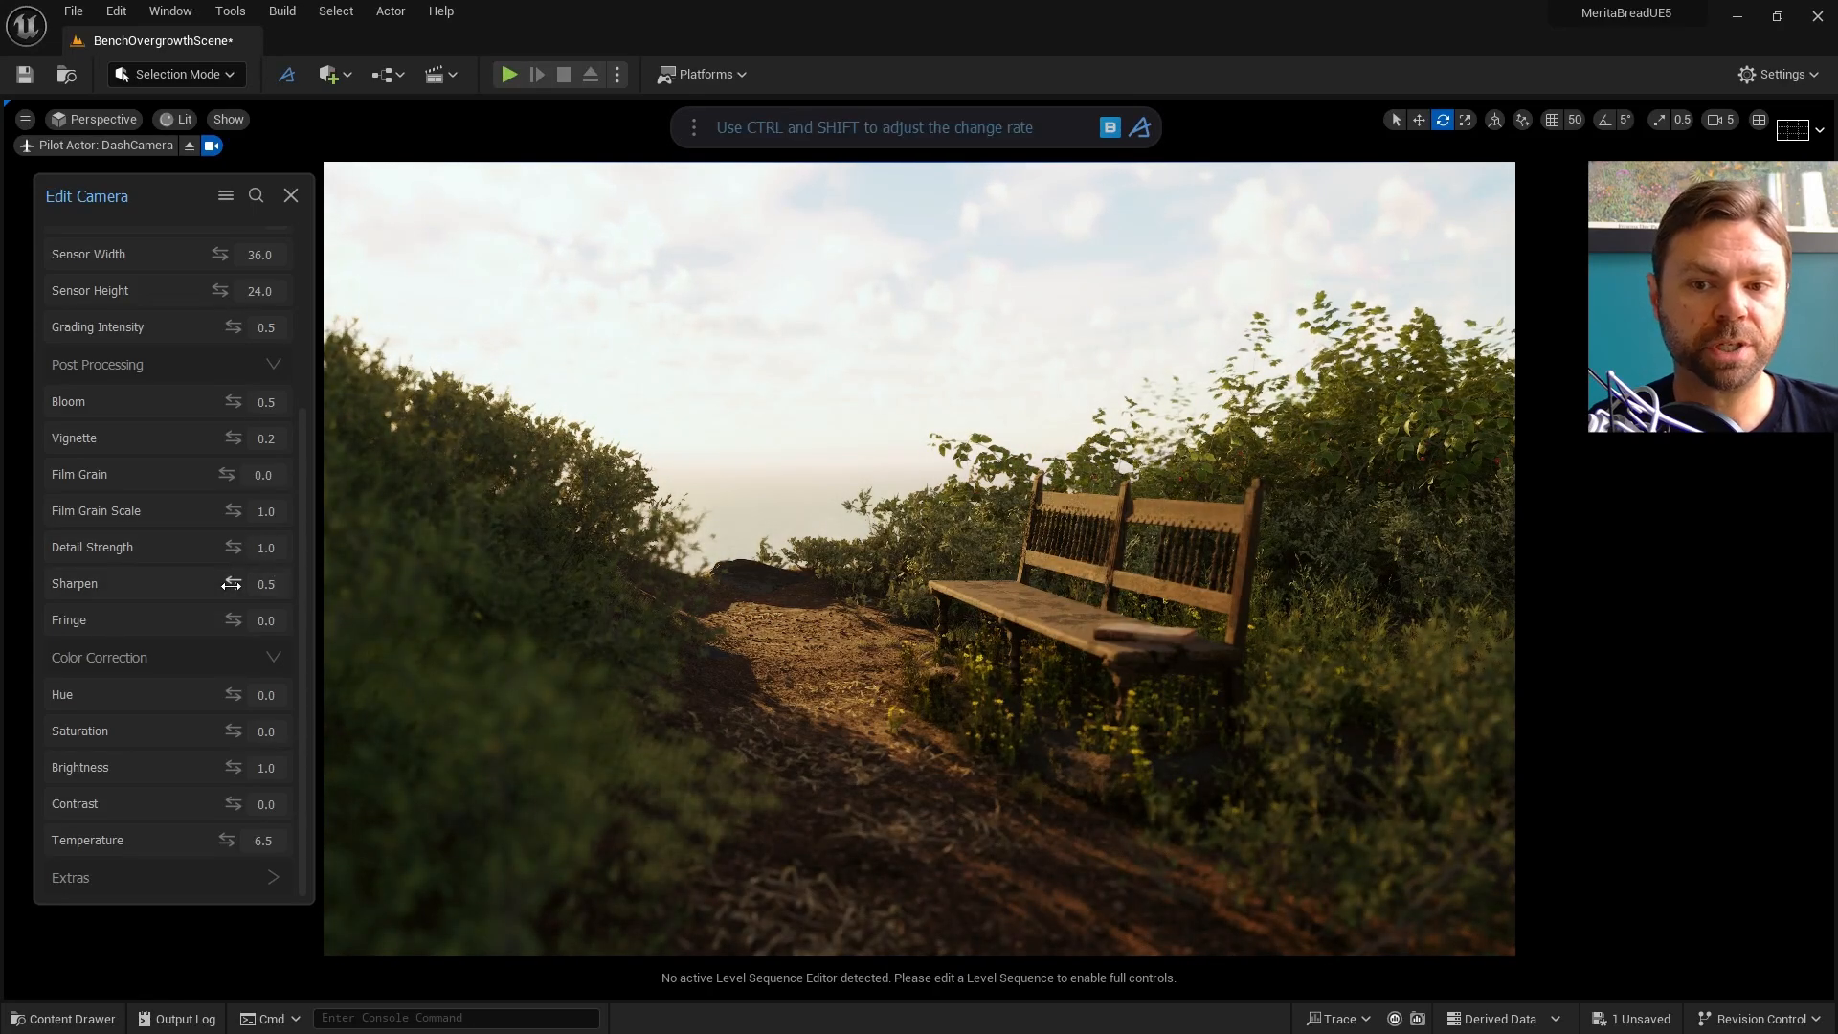
Set Post Processing Sharpen to 1.0 and Fringe to 0.9
left_click_drag(176, 583, 270, 583)
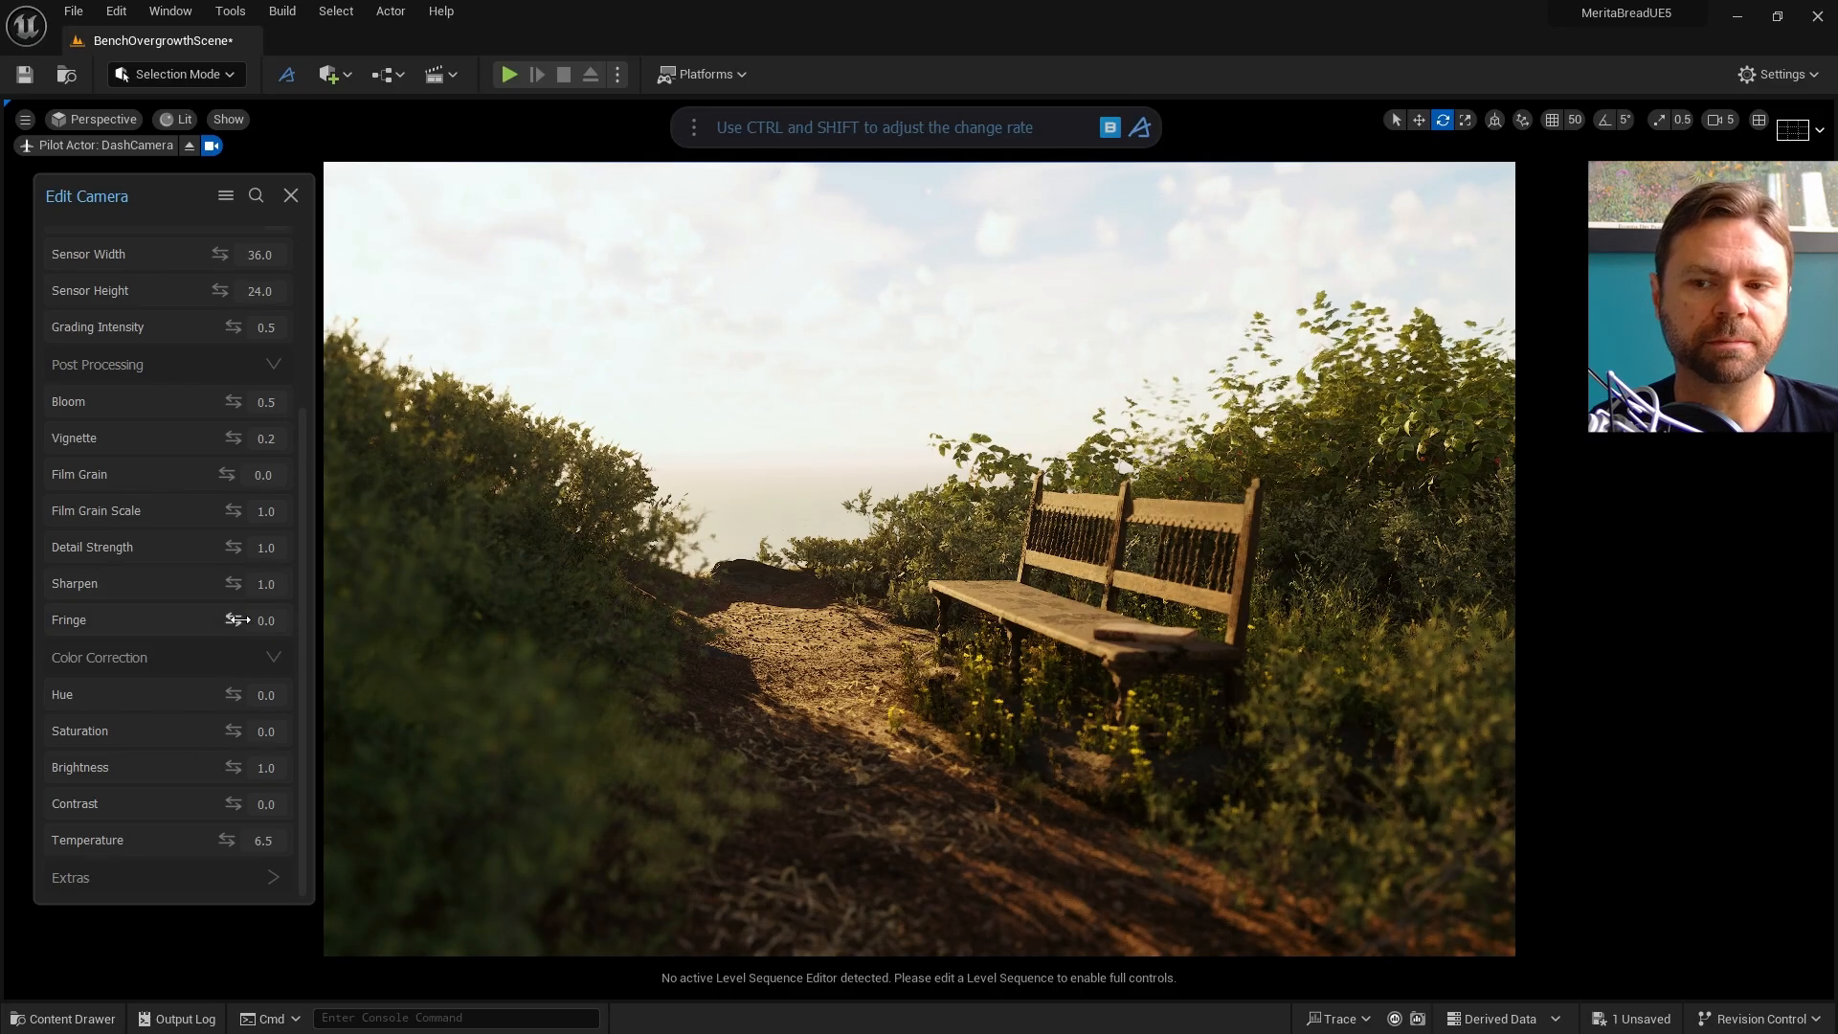
left_click_drag(252, 620, 276, 619)
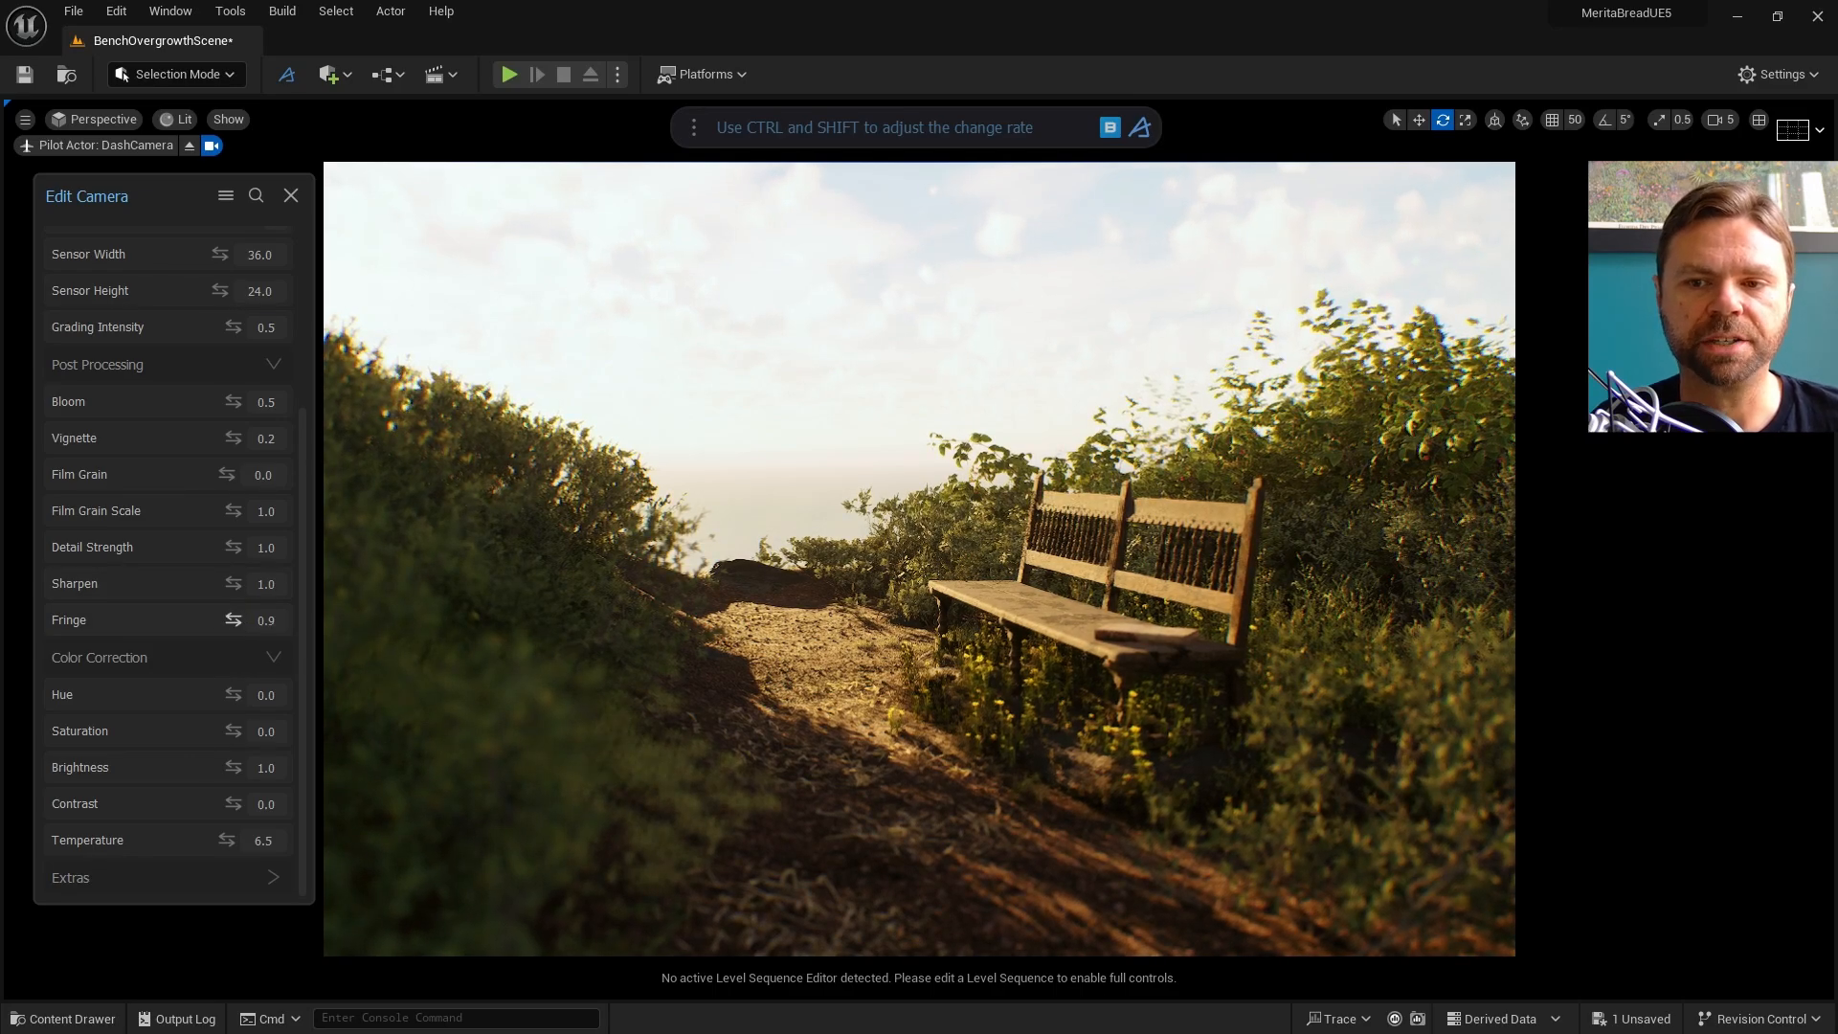